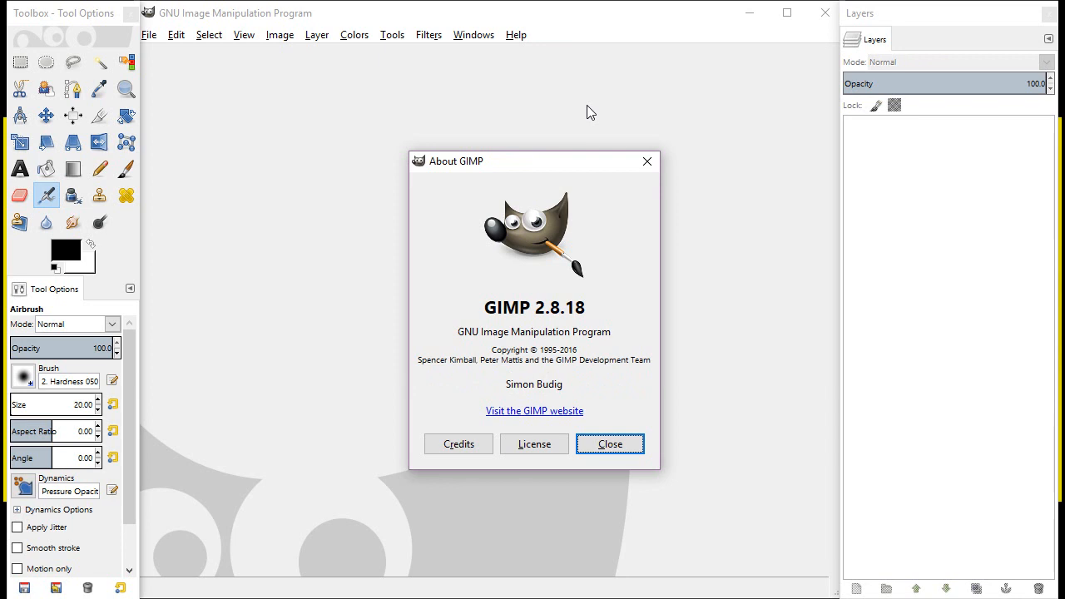
# Close the About GIMP dialog to reveal the Flower-1 daisy photo
pyautogui.click(608, 444)
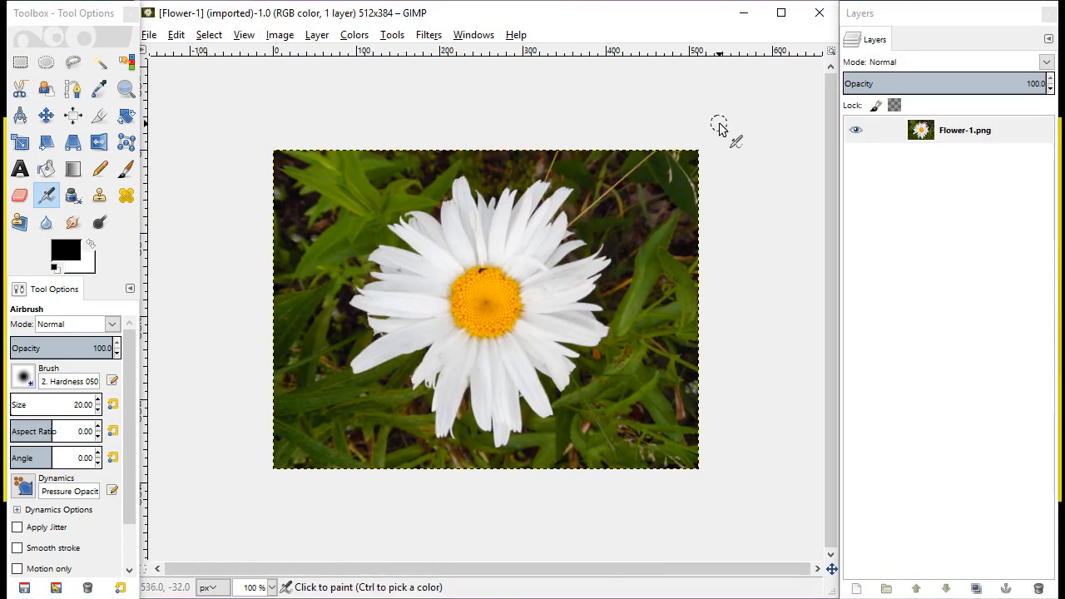
pyautogui.moveTo(761, 125)
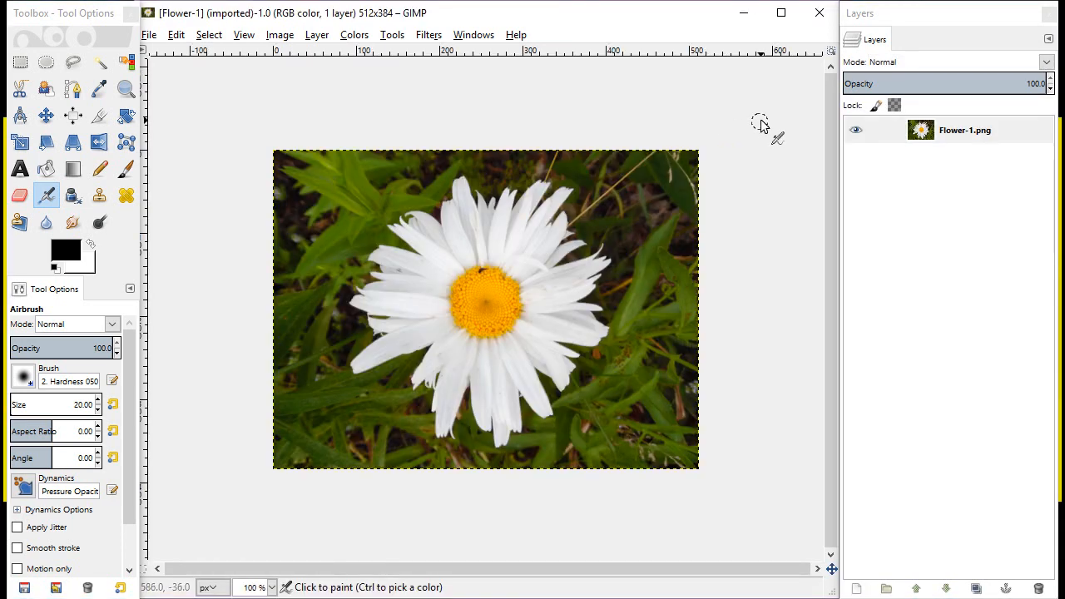
pyautogui.moveTo(755, 124)
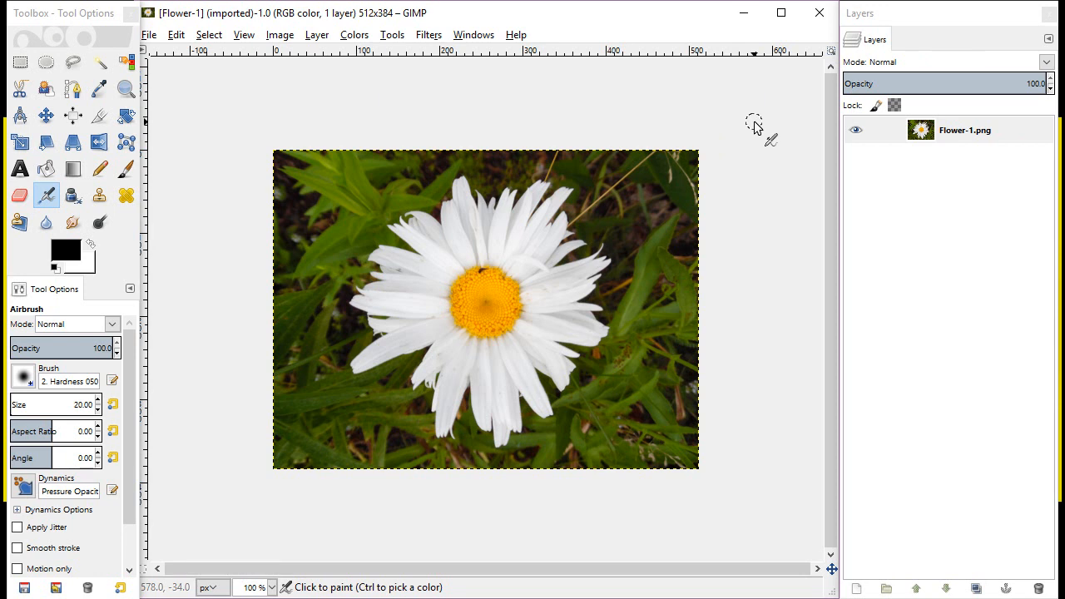
pyautogui.moveTo(753, 127)
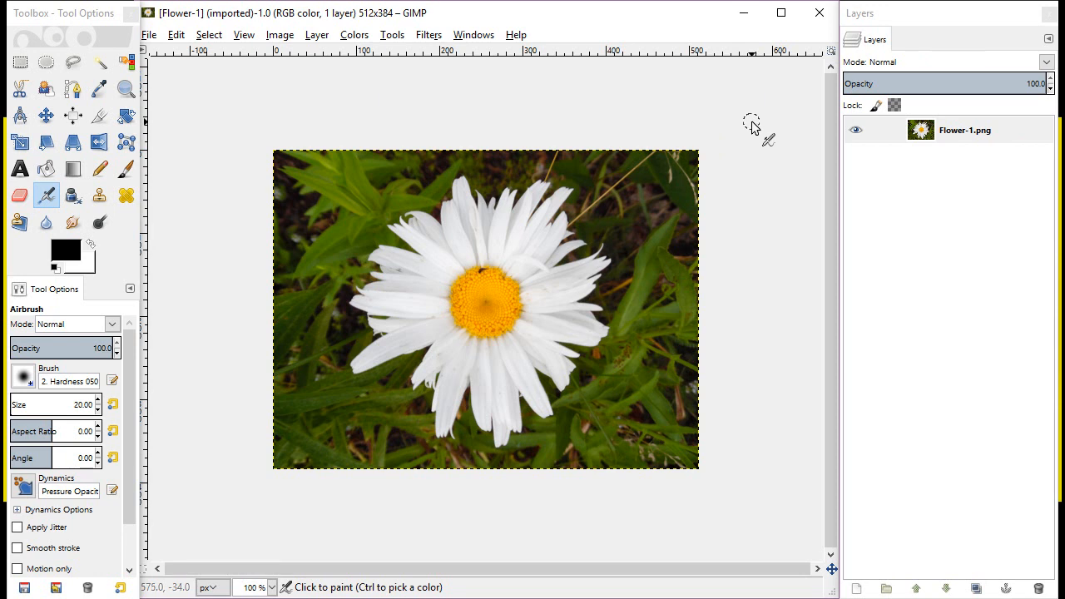
pyautogui.moveTo(366, 137)
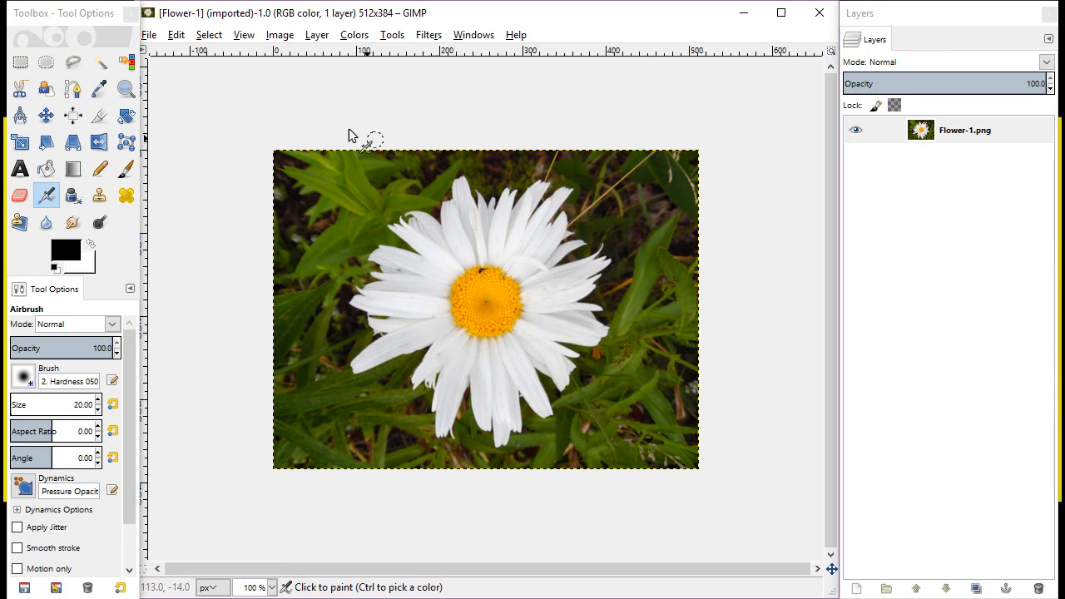
pyautogui.moveTo(520, 25)
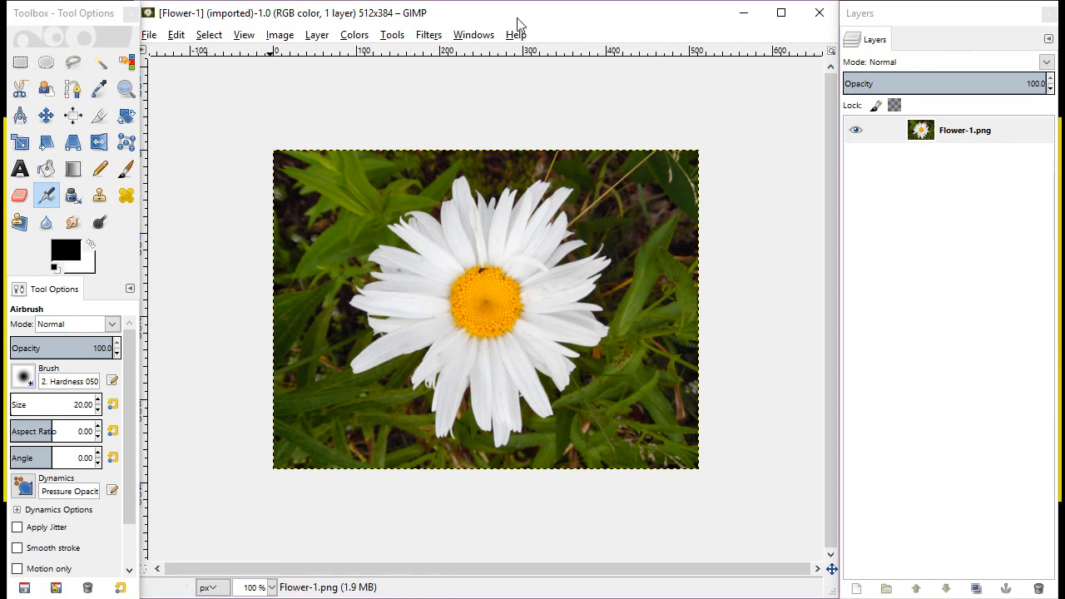
pyautogui.moveTo(674, 117)
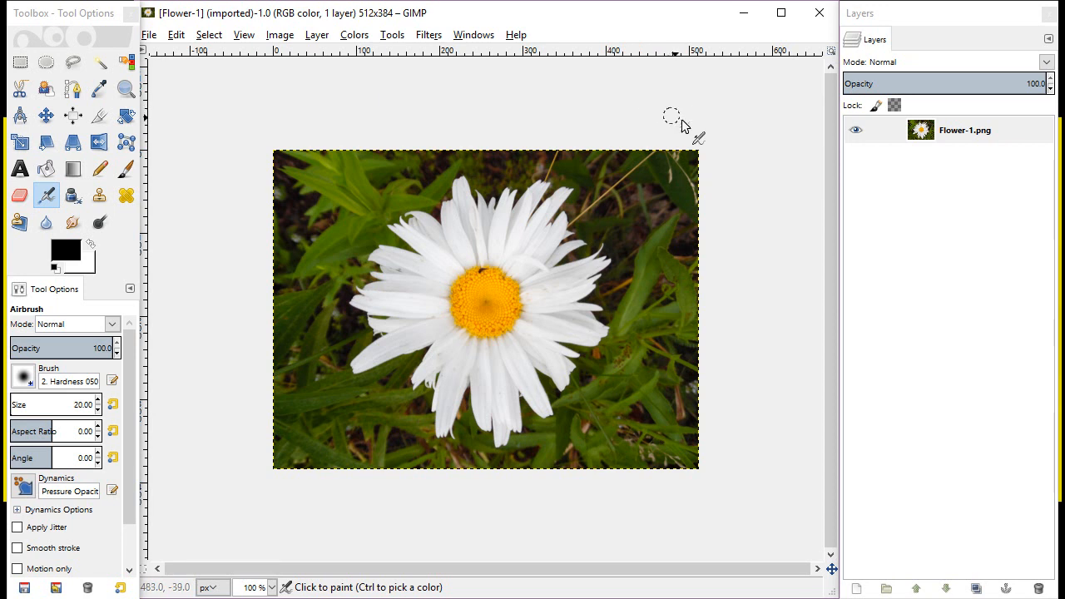
# Add an alpha channel to the Flower-1.png layer from its right-click menu
pyautogui.click(964, 130)
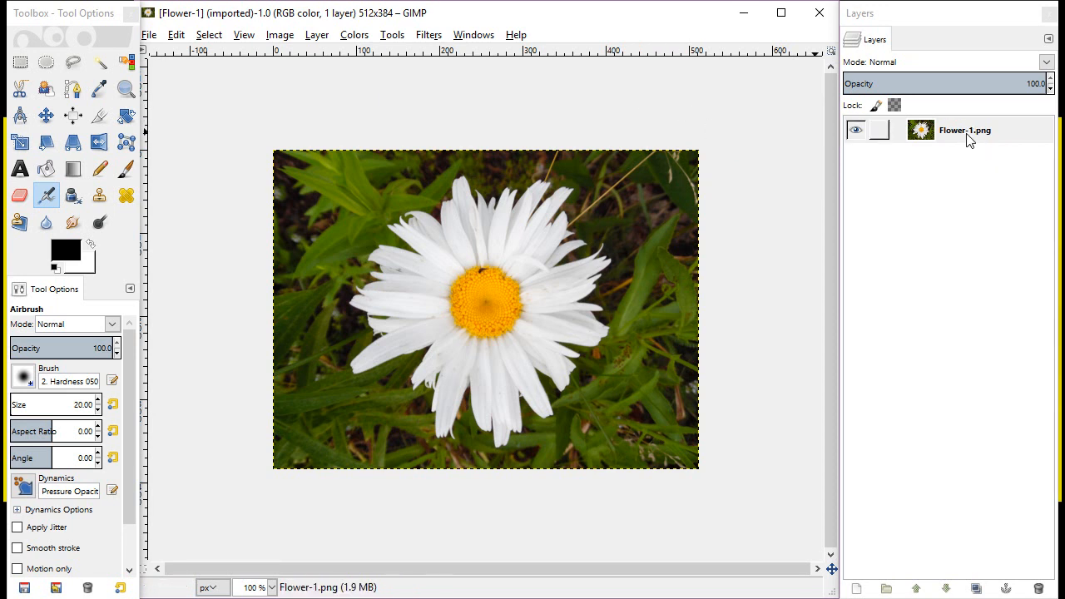
pyautogui.rightClick(963, 130)
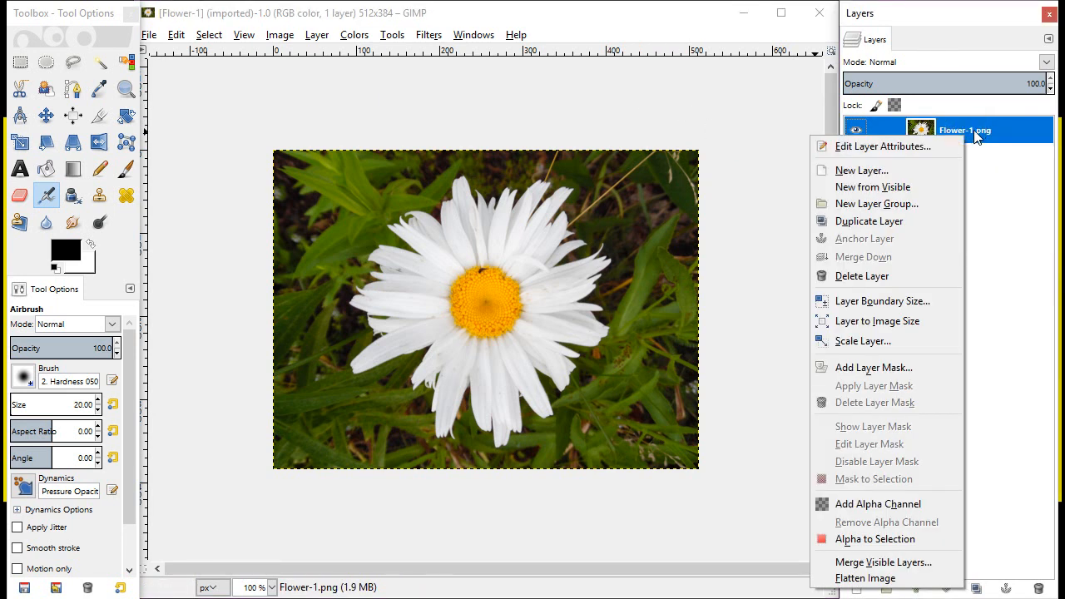
pyautogui.moveTo(877, 454)
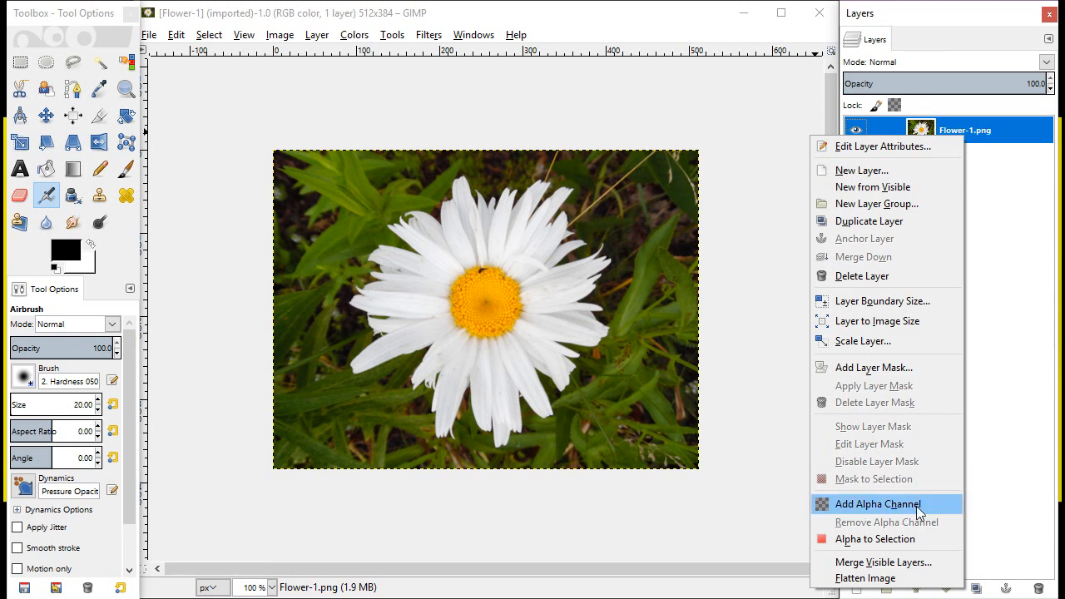
pyautogui.click(876, 503)
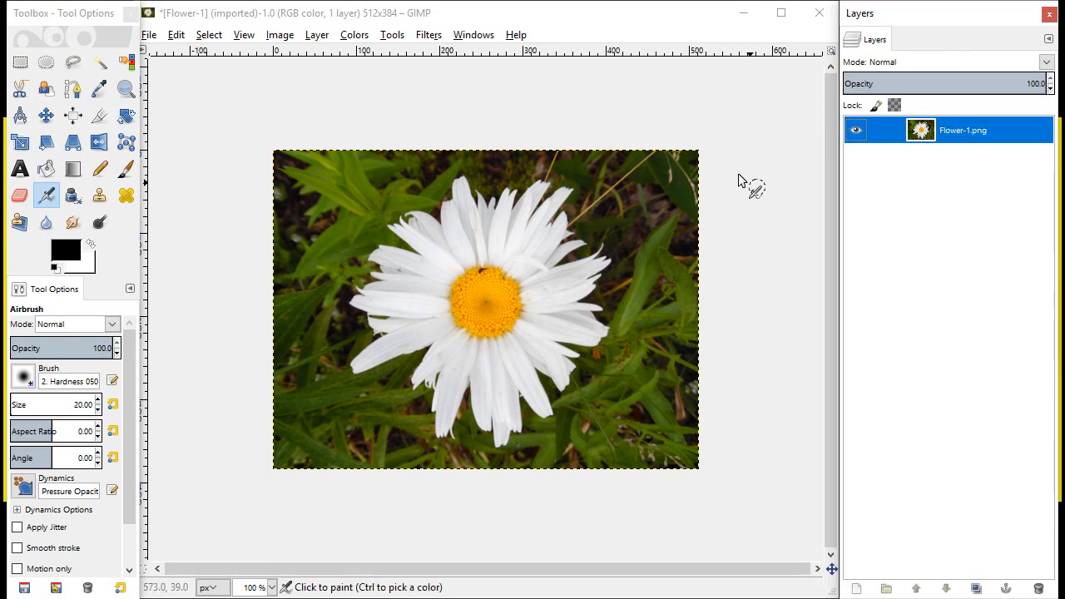
pyautogui.moveTo(291, 87)
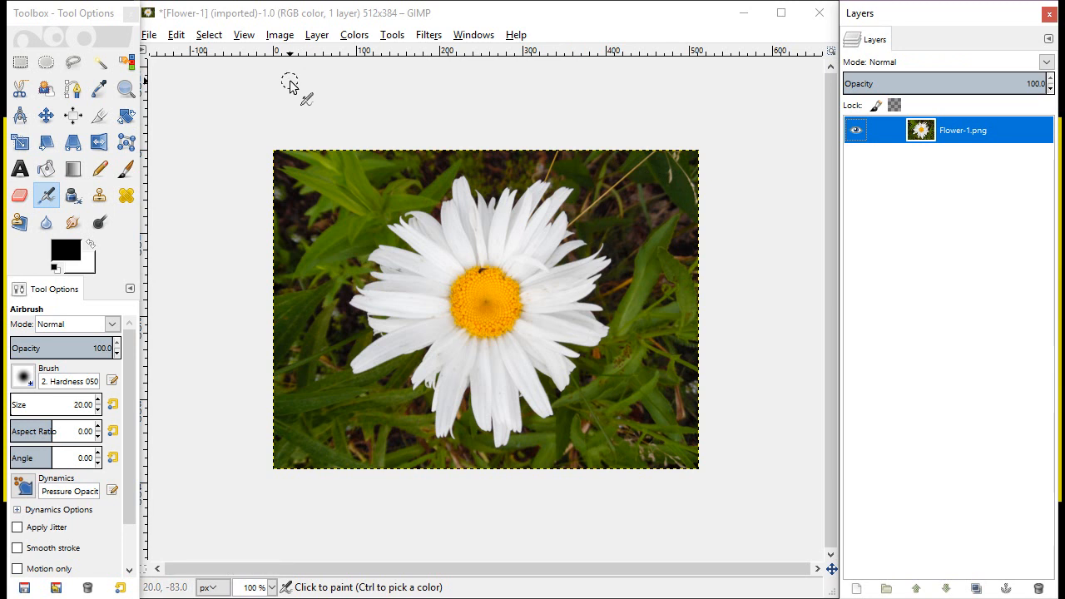
pyautogui.moveTo(454, 106)
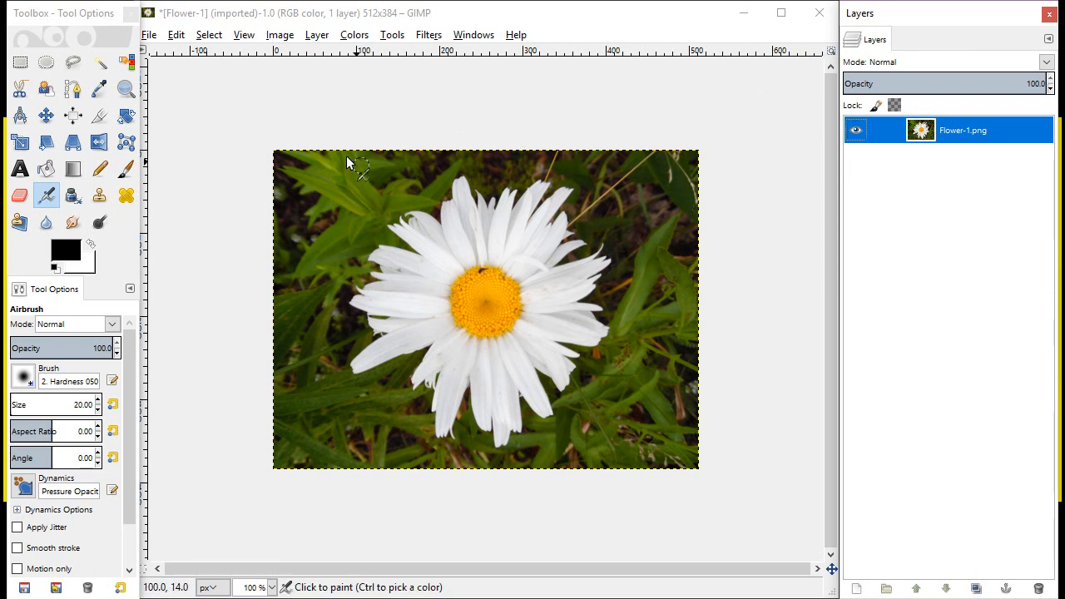
pyautogui.moveTo(529, 125)
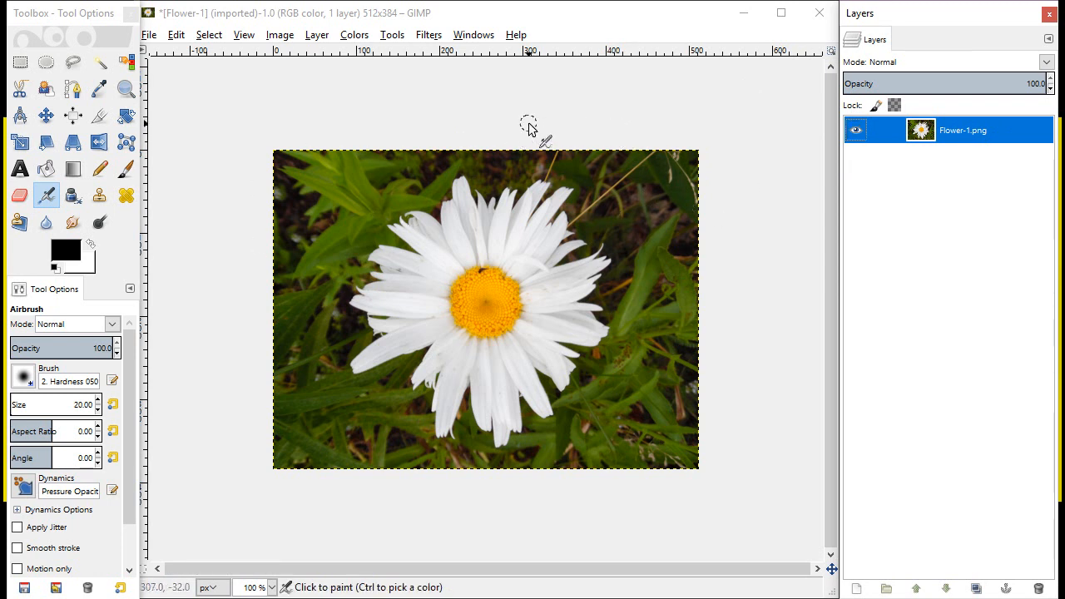
pyautogui.moveTo(263, 18)
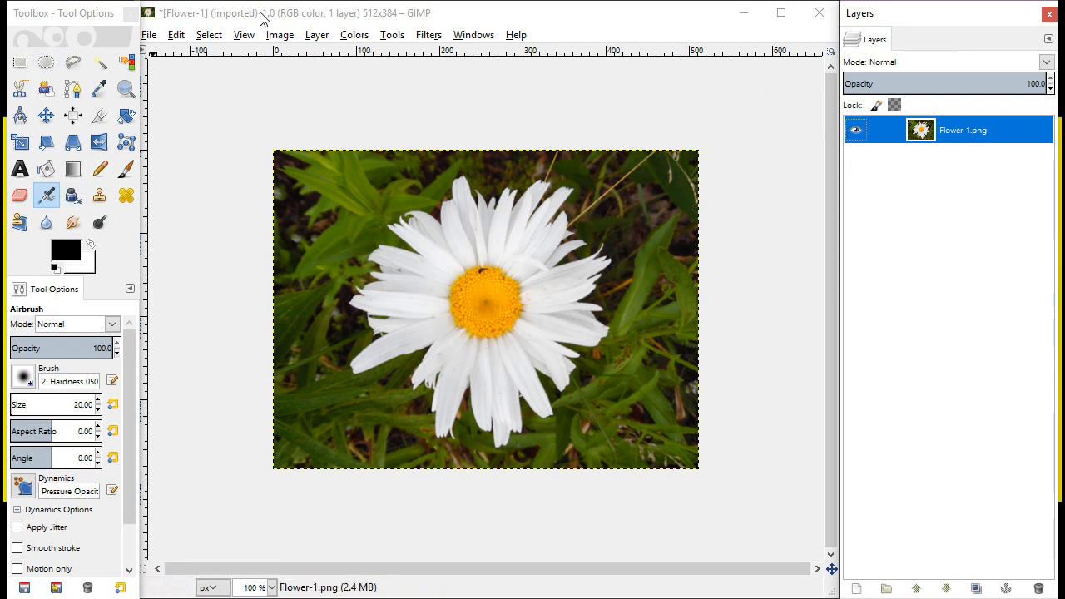
pyautogui.moveTo(204, 40)
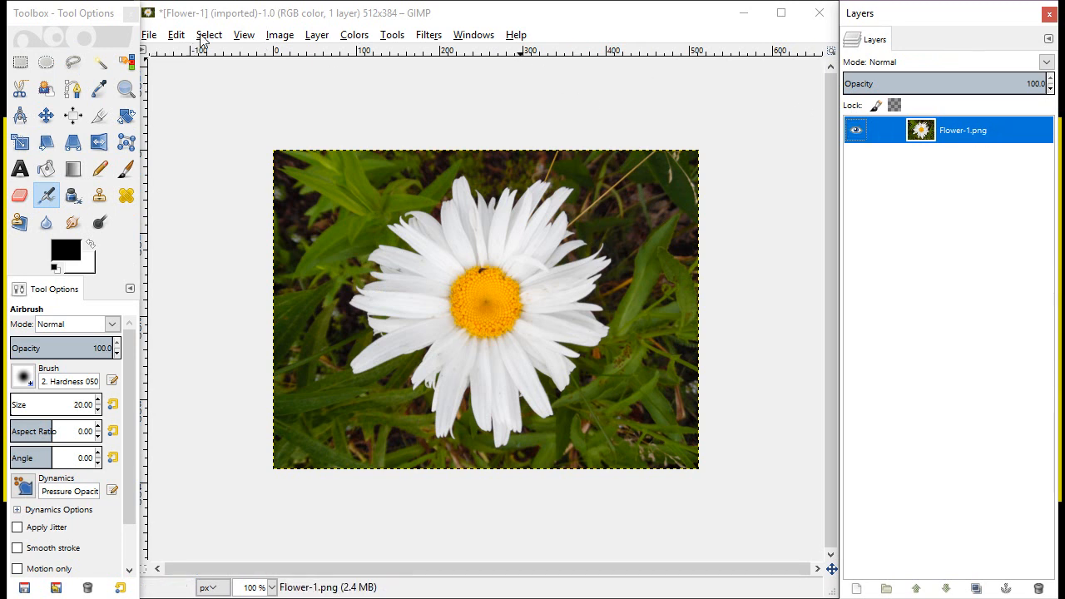
# Select the full 512 × 384 daisy photo with a rectangle selection starting at 0,0
pyautogui.click(209, 35)
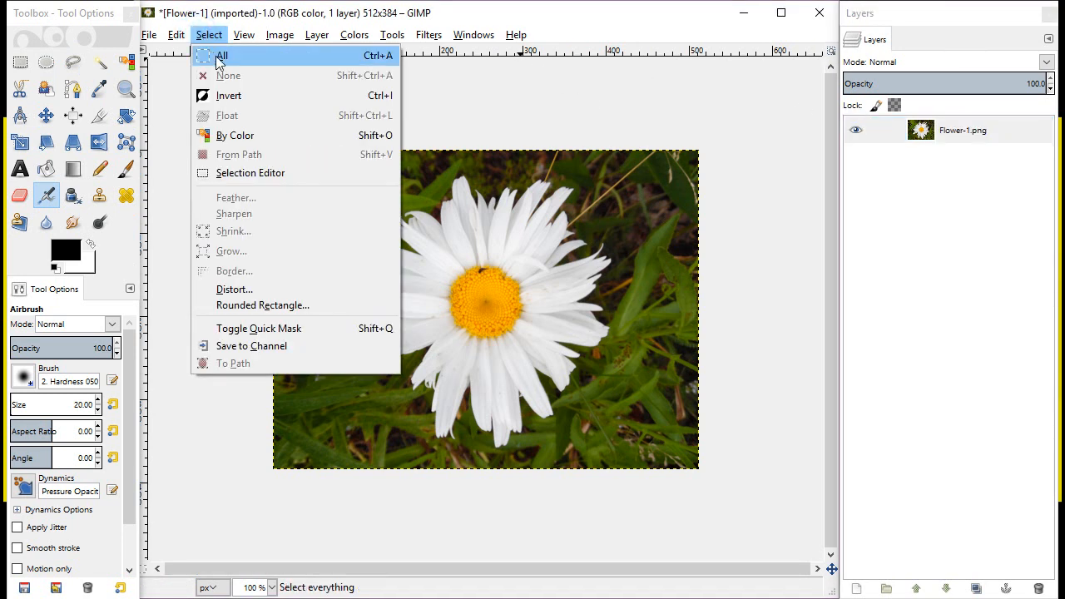
pyautogui.click(222, 55)
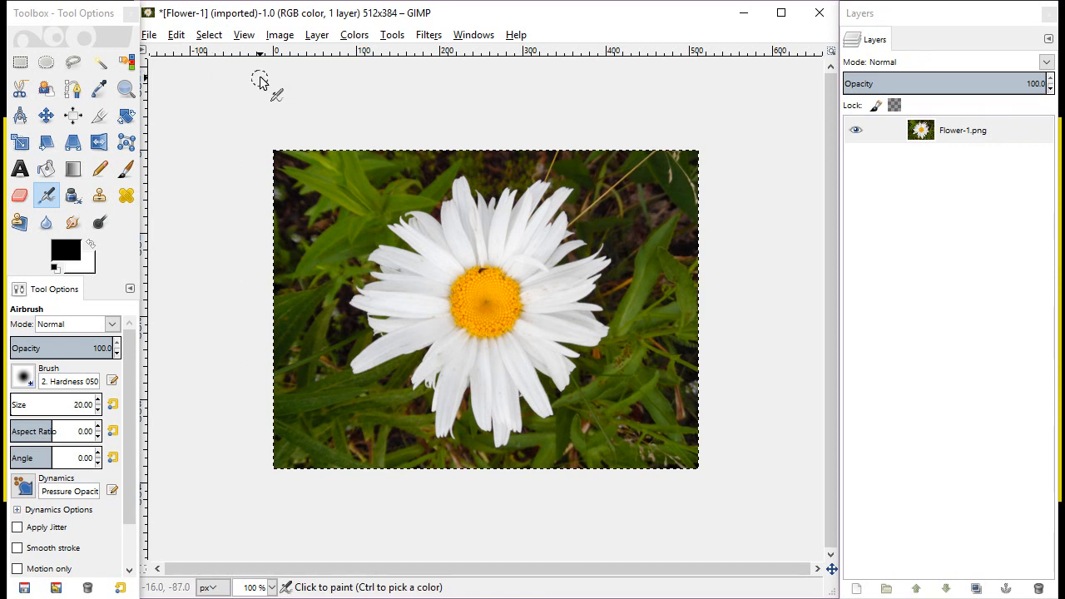
pyautogui.moveTo(599, 156)
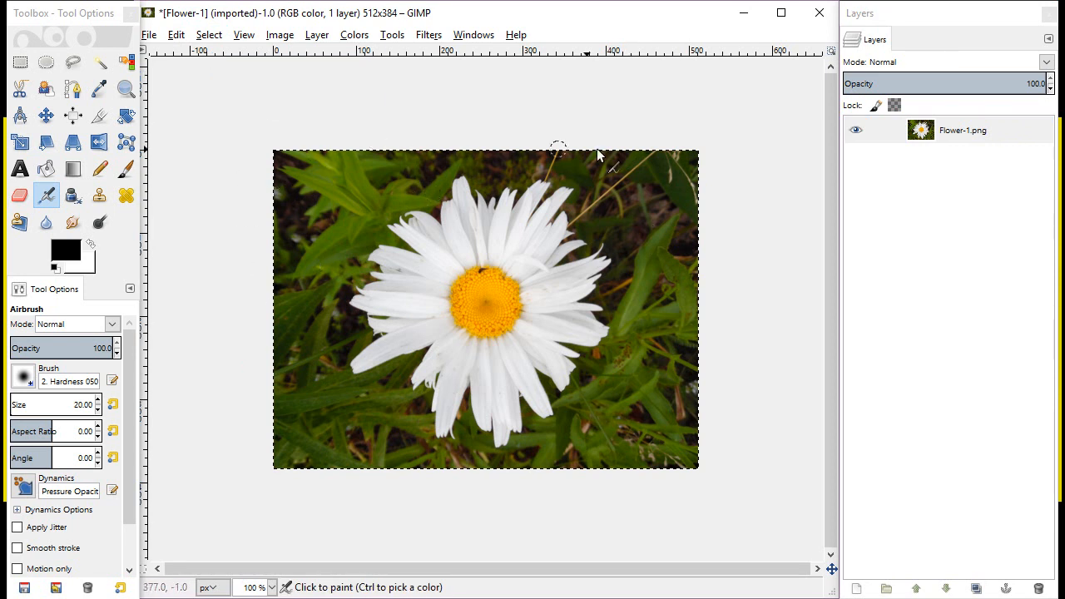
pyautogui.moveTo(461, 158)
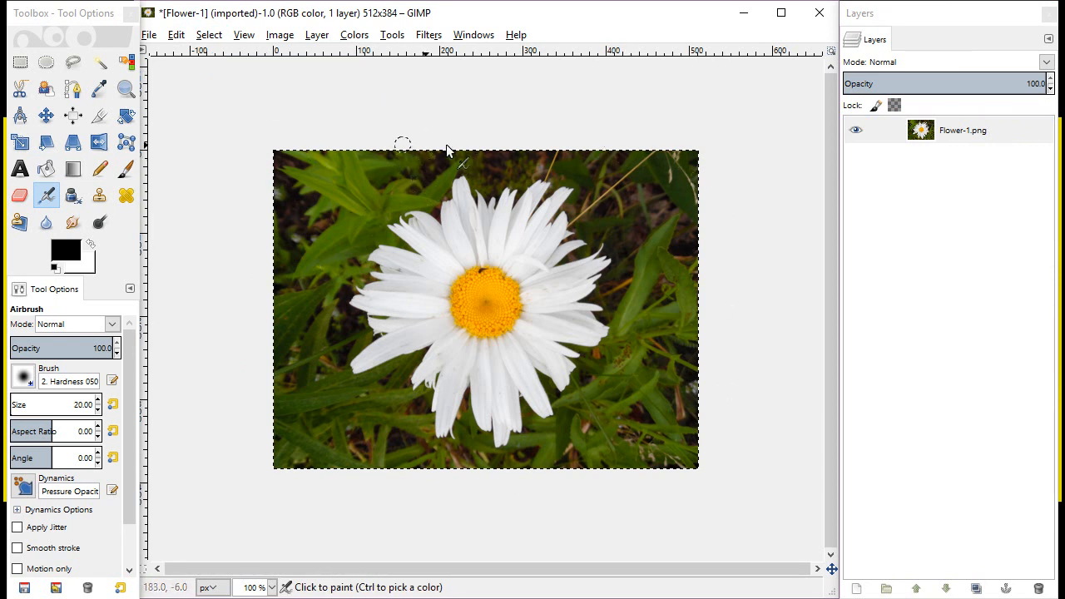
pyautogui.moveTo(341, 141)
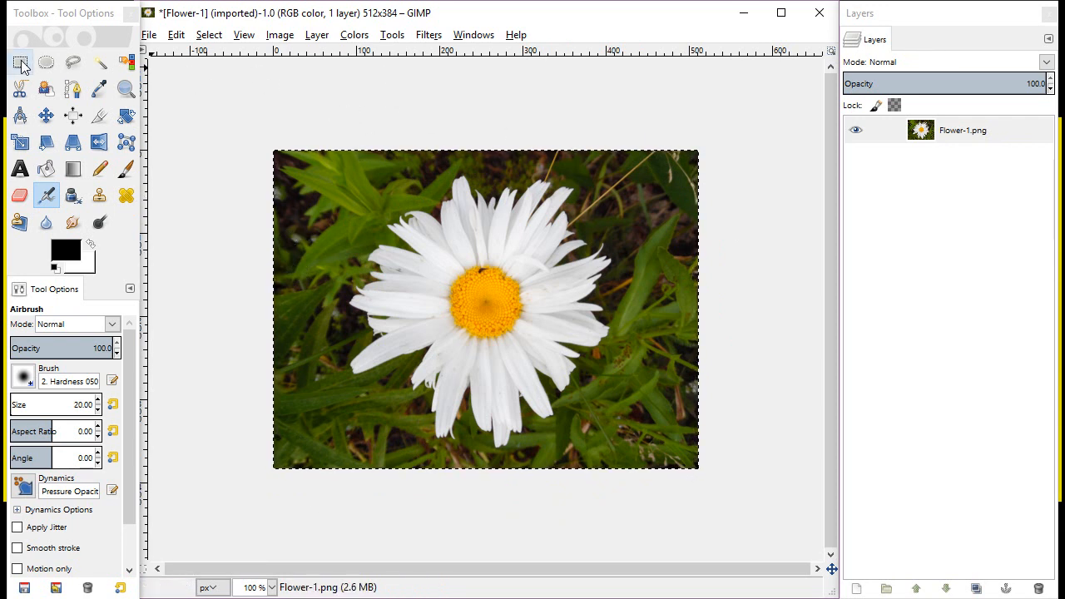
pyautogui.click(20, 62)
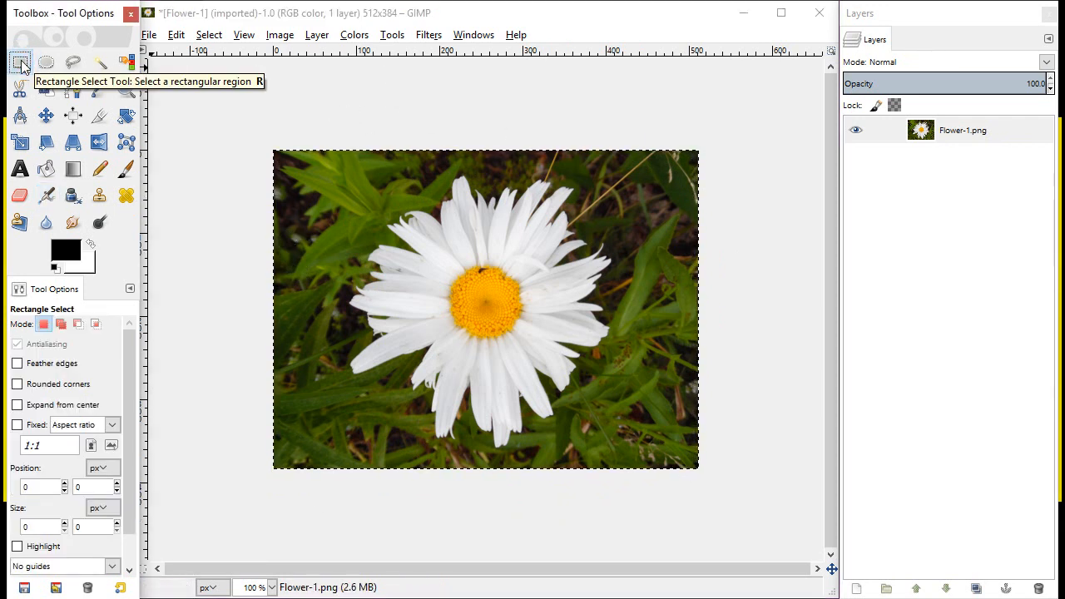
pyautogui.moveTo(507, 325)
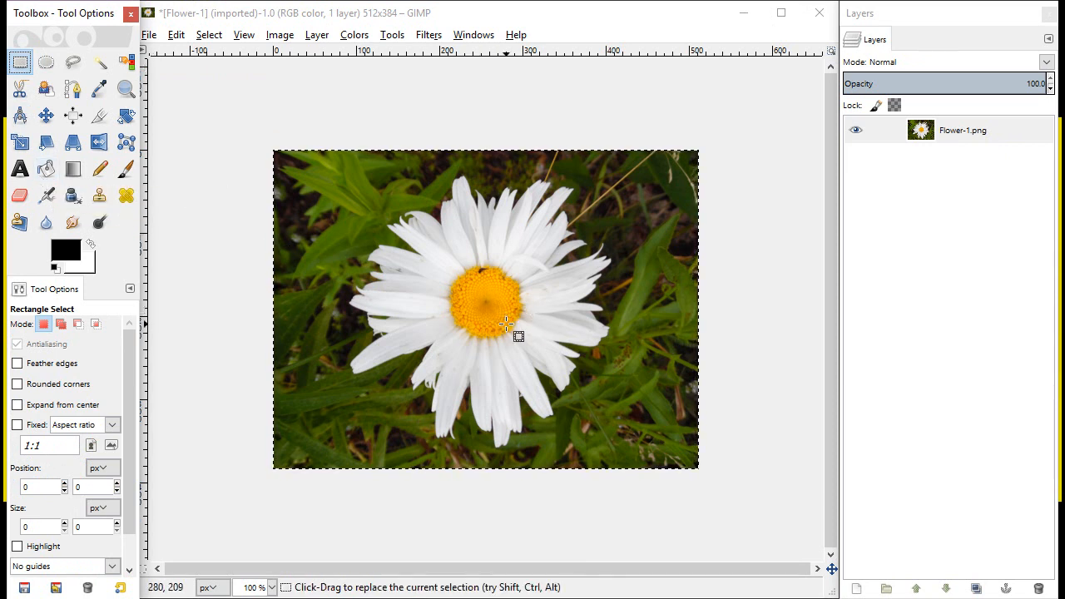
pyautogui.moveTo(506, 325); pyautogui.dragTo(613, 204)
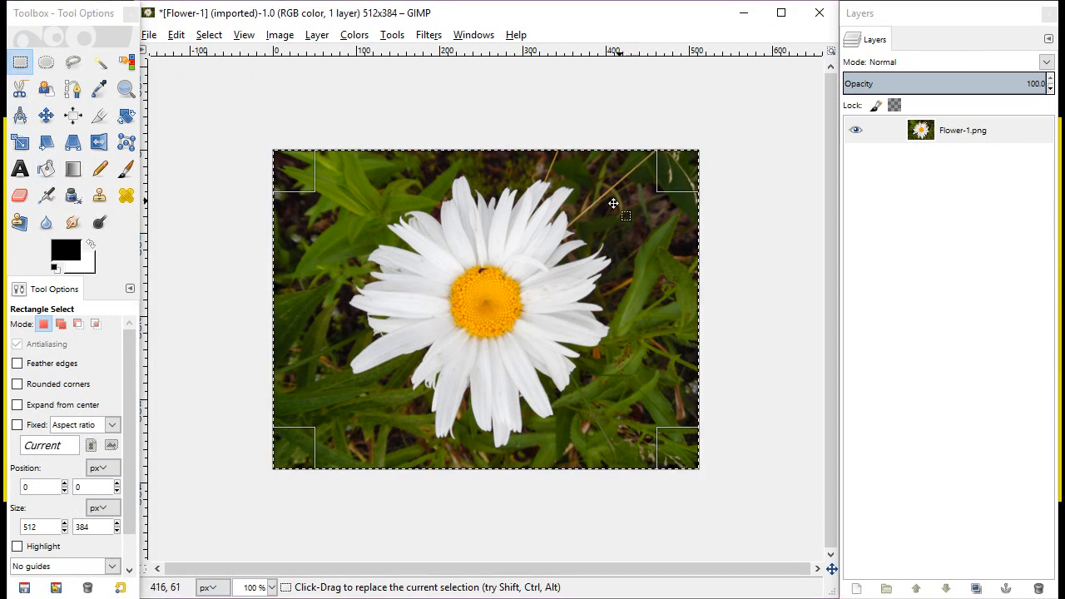
pyautogui.moveTo(676, 448)
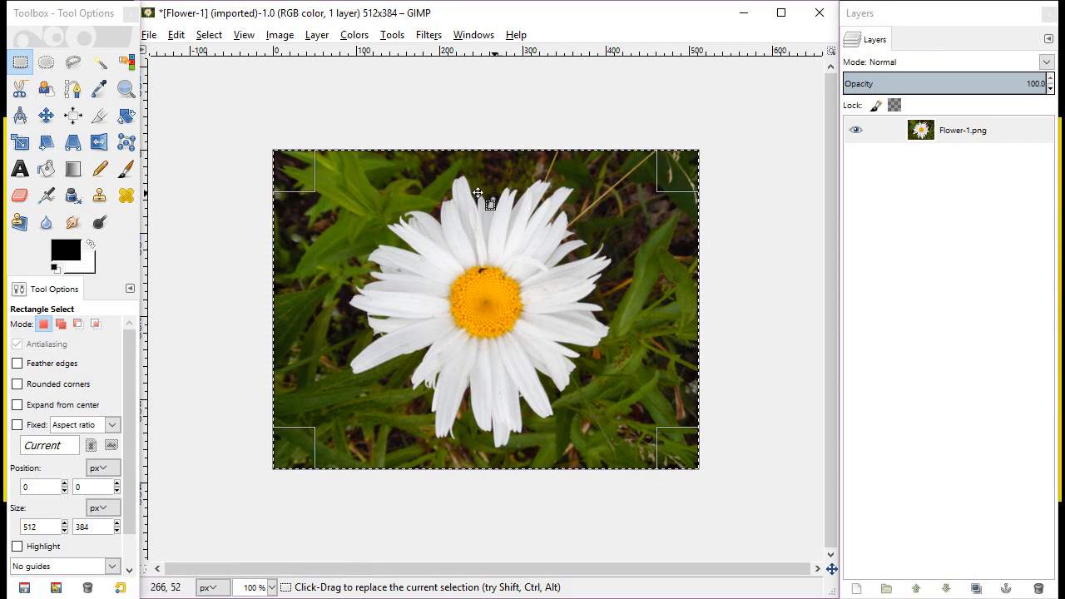
pyautogui.moveTo(244, 108)
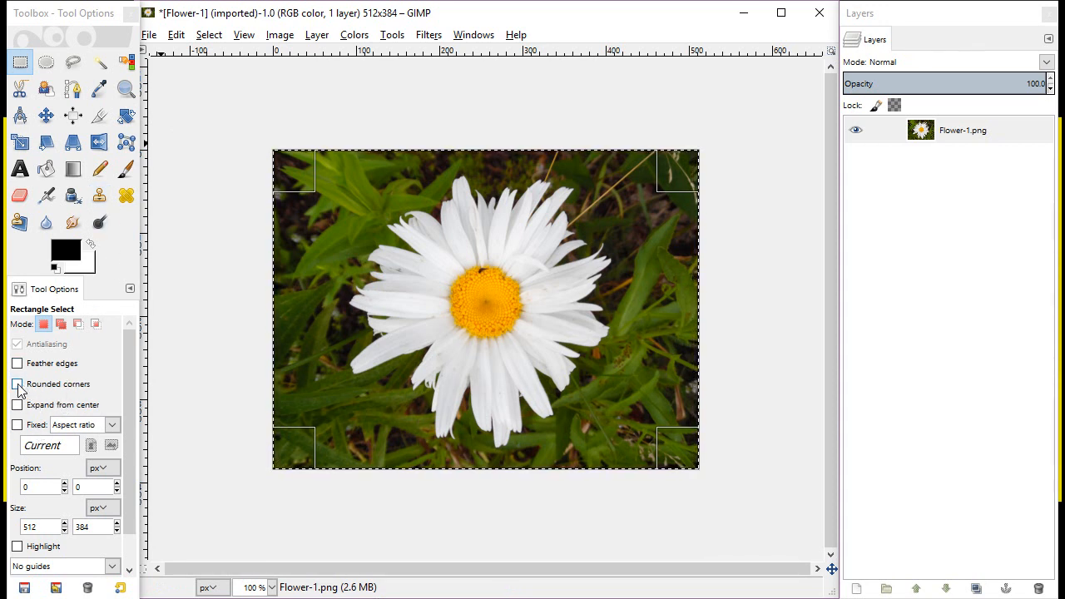
# Turn on Rounded corners for the rectangle selection in Tool Options
pyautogui.click(17, 383)
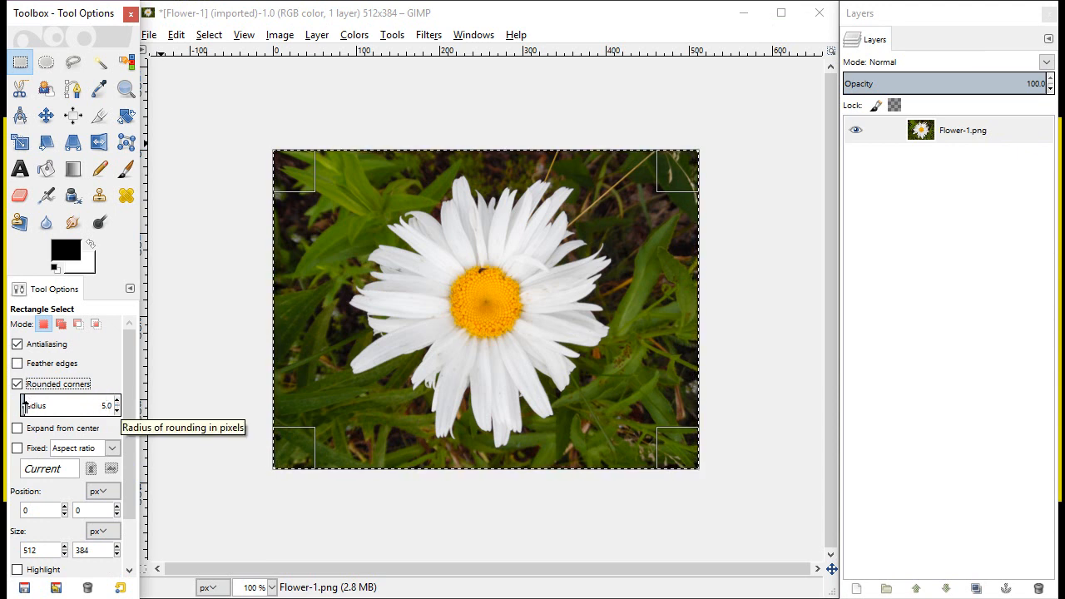
pyautogui.moveTo(145, 366)
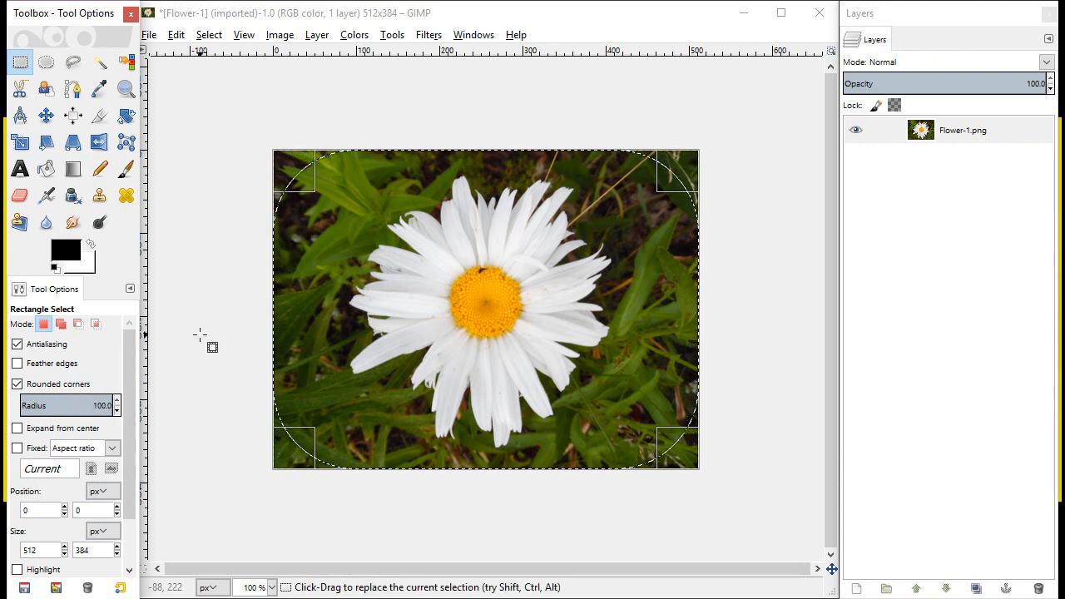
pyautogui.moveTo(672, 137)
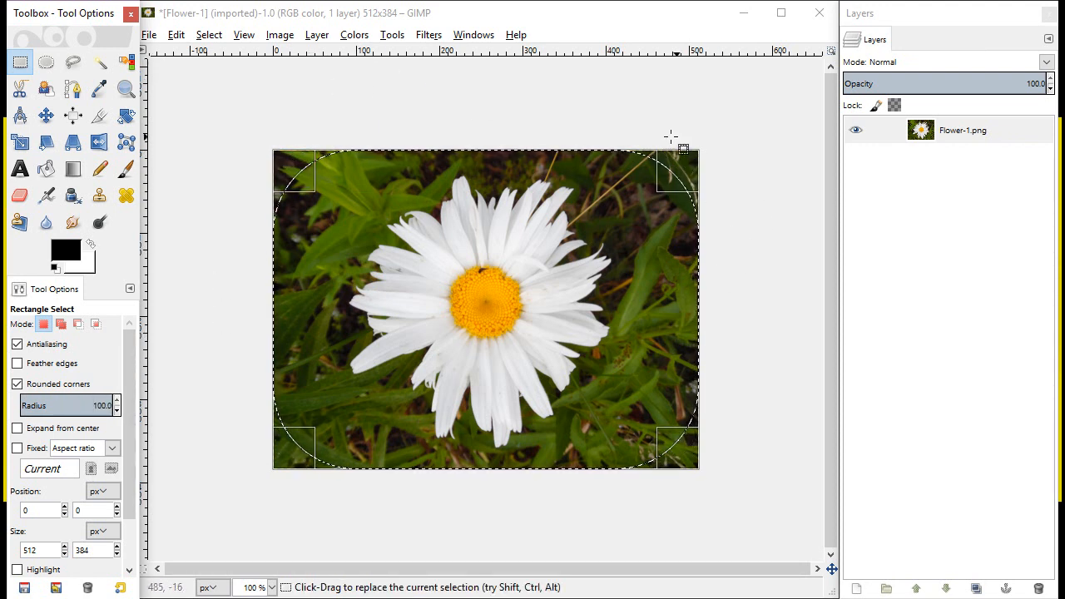
pyautogui.moveTo(657, 66)
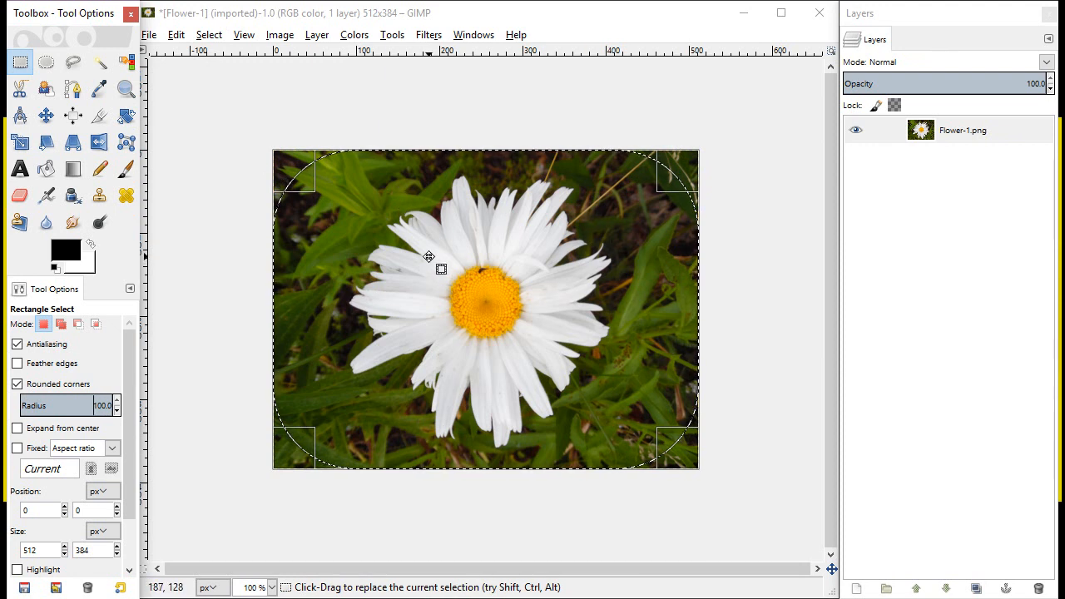
# Invert the rounded selection and clear the four corners to transparency
pyautogui.click(209, 35)
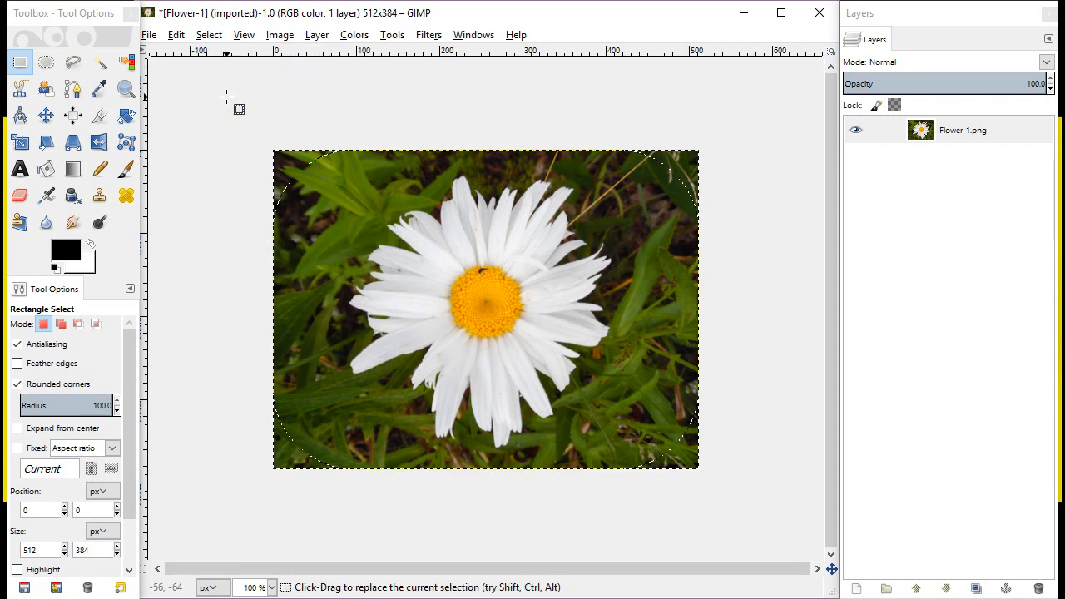
pyautogui.moveTo(530, 495)
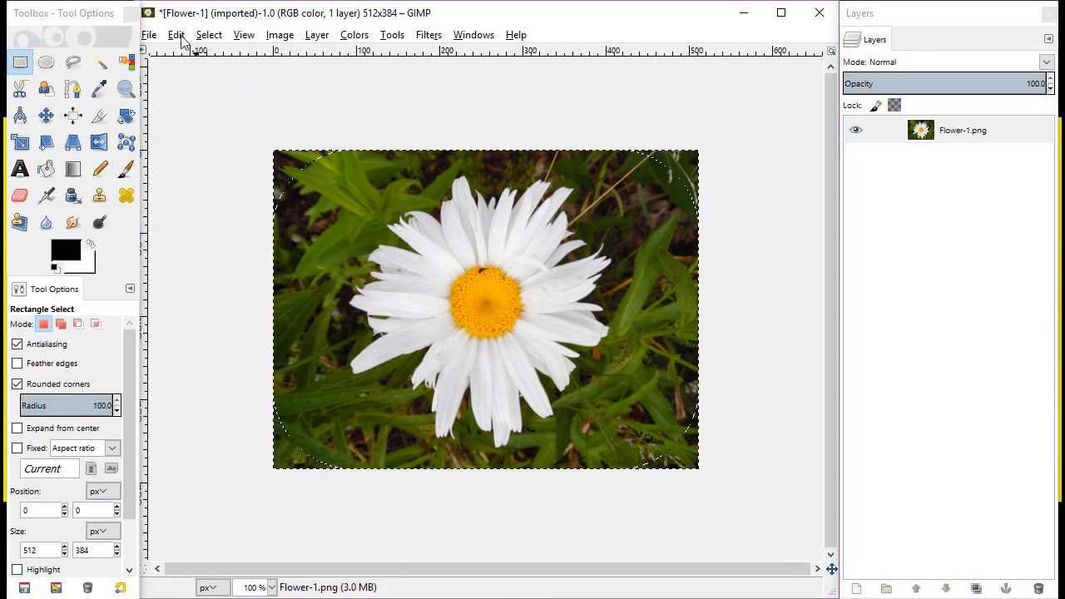
pyautogui.click(176, 34)
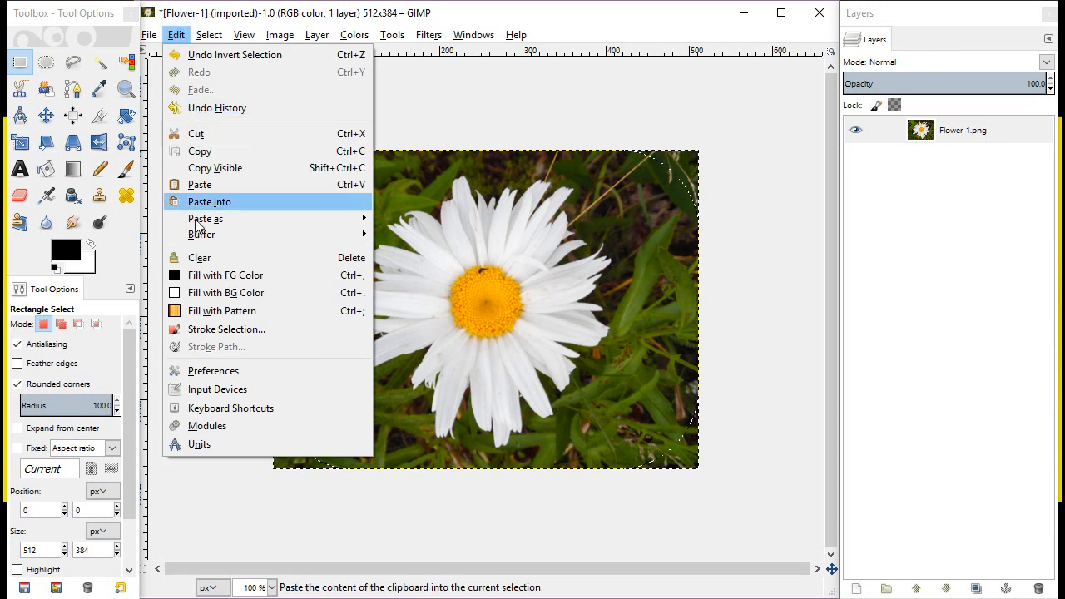
pyautogui.moveTo(199, 257)
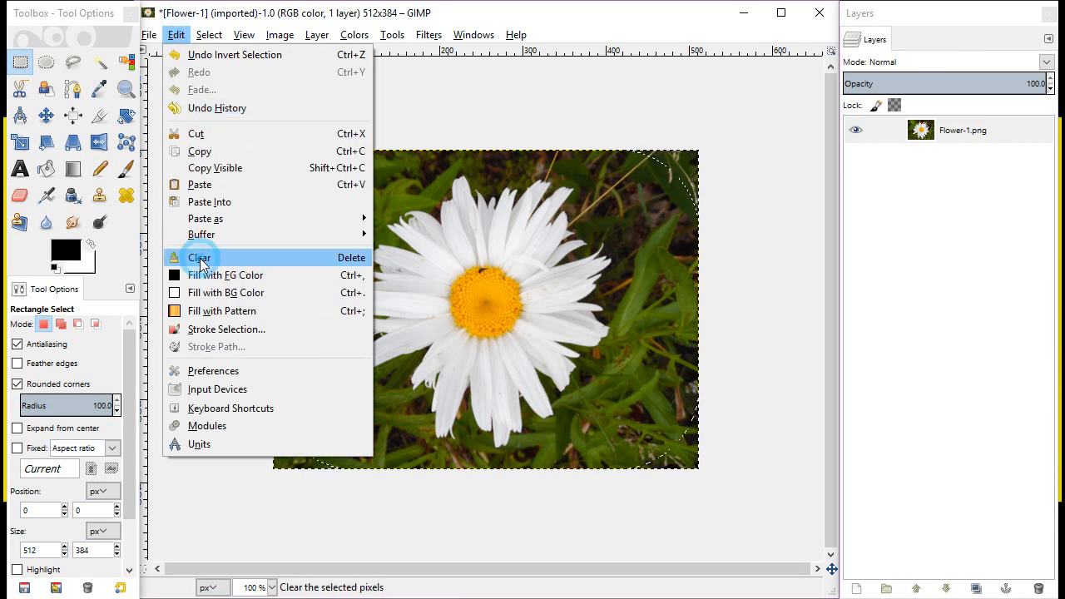
pyautogui.click(200, 257)
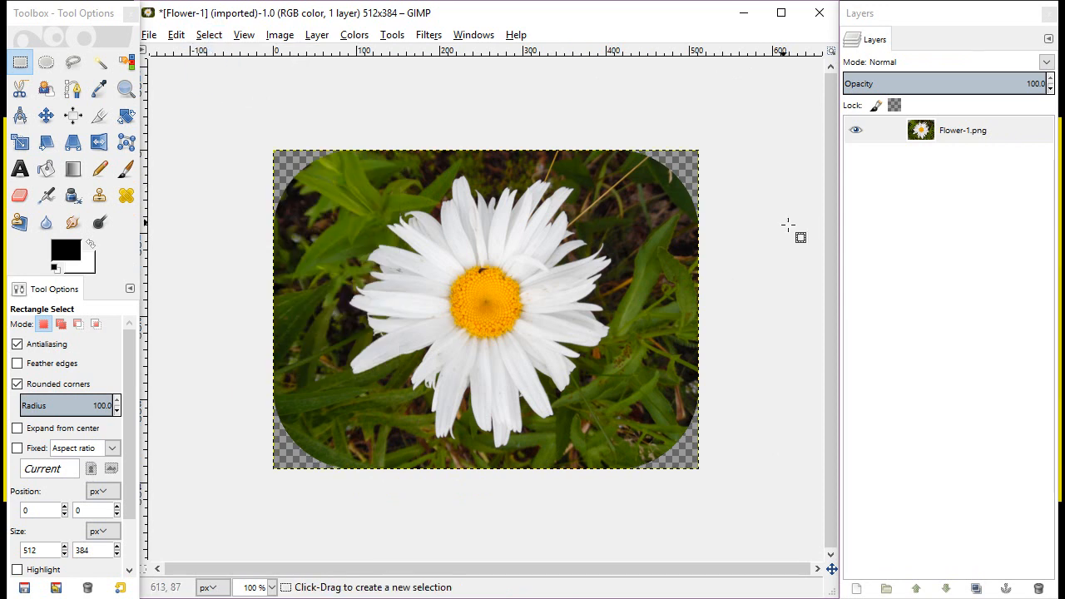
pyautogui.moveTo(623, 114)
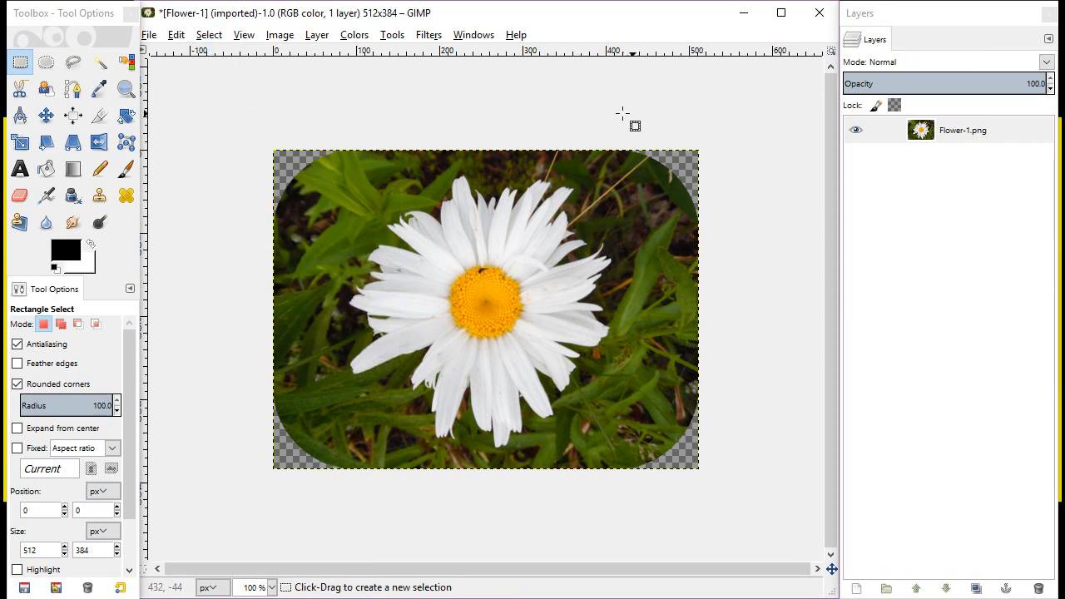
pyautogui.moveTo(790, 203)
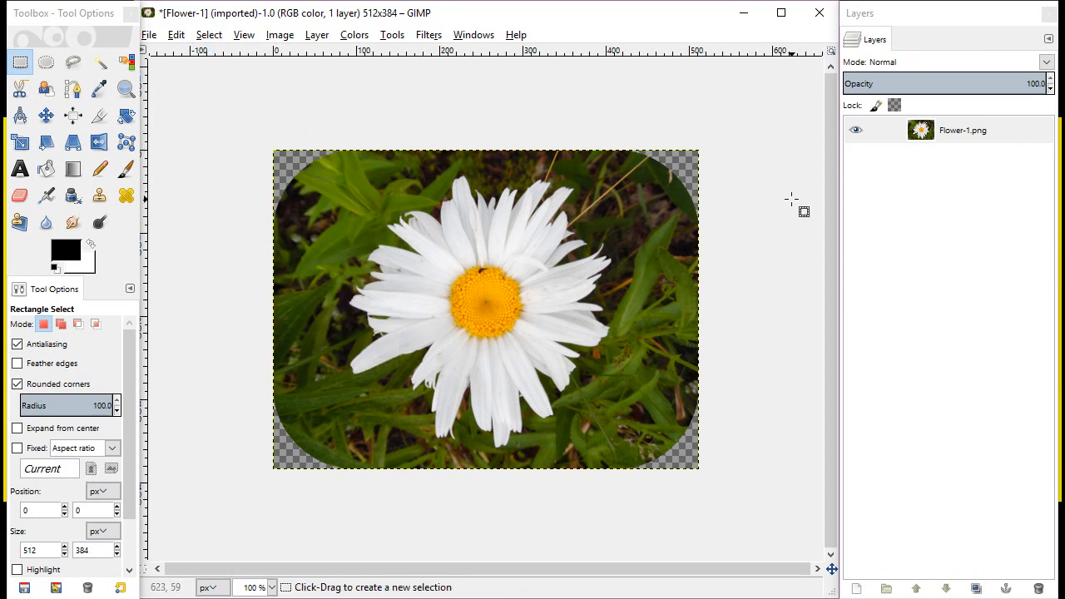
pyautogui.moveTo(582, 108)
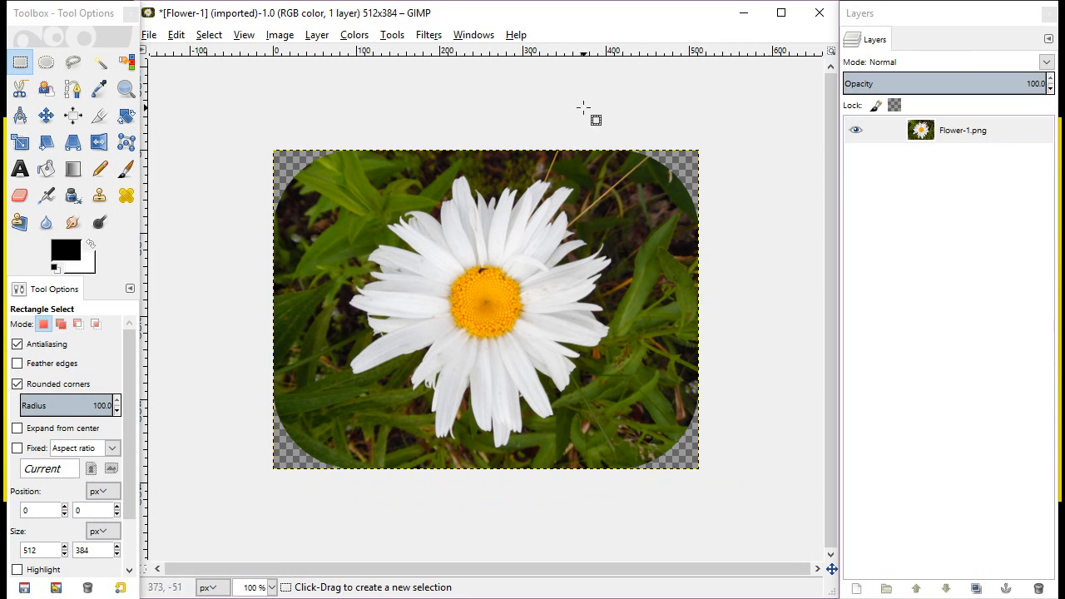
# Make Flower-1.png the active layer and open the Filters menu for Light and Shadow
pyautogui.click(963, 130)
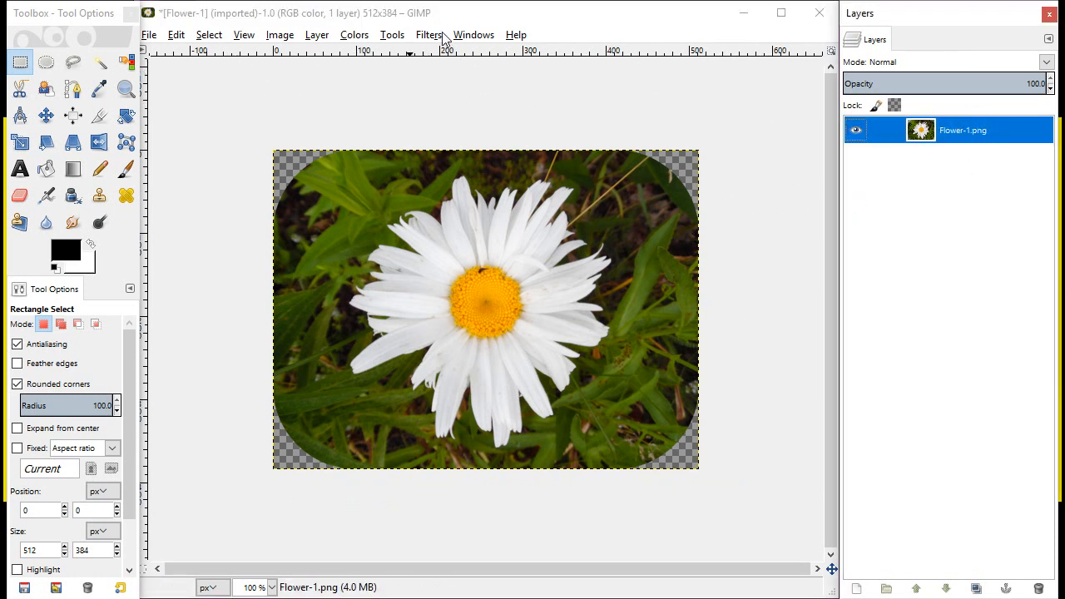
pyautogui.click(429, 35)
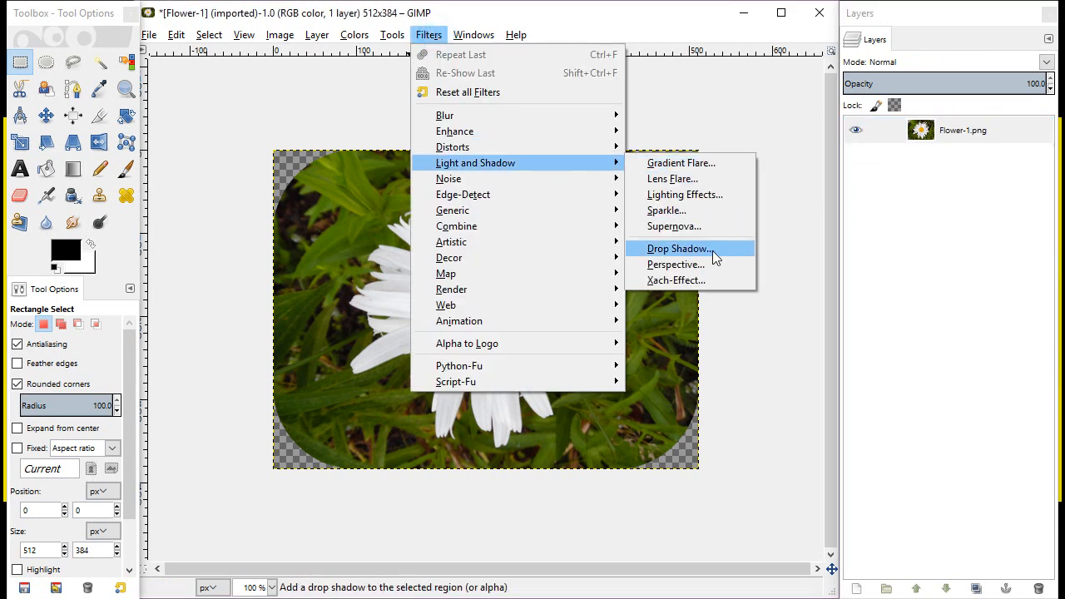
# Open the Drop Shadow dialog, move it off the photo, and select the vertical offset field
pyautogui.click(678, 248)
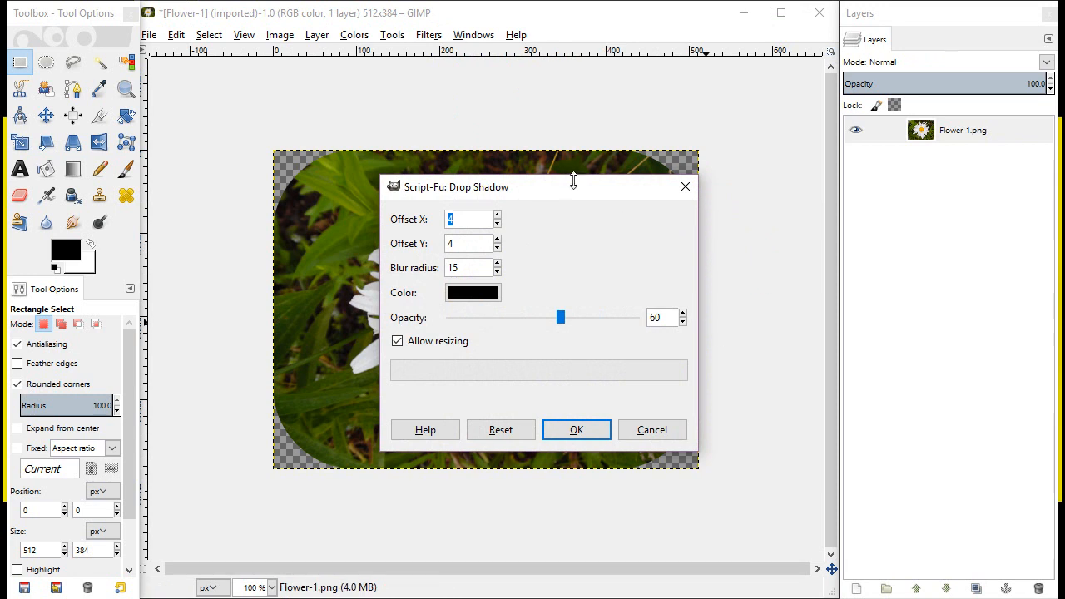
pyautogui.moveTo(449, 186); pyautogui.dragTo(241, 109)
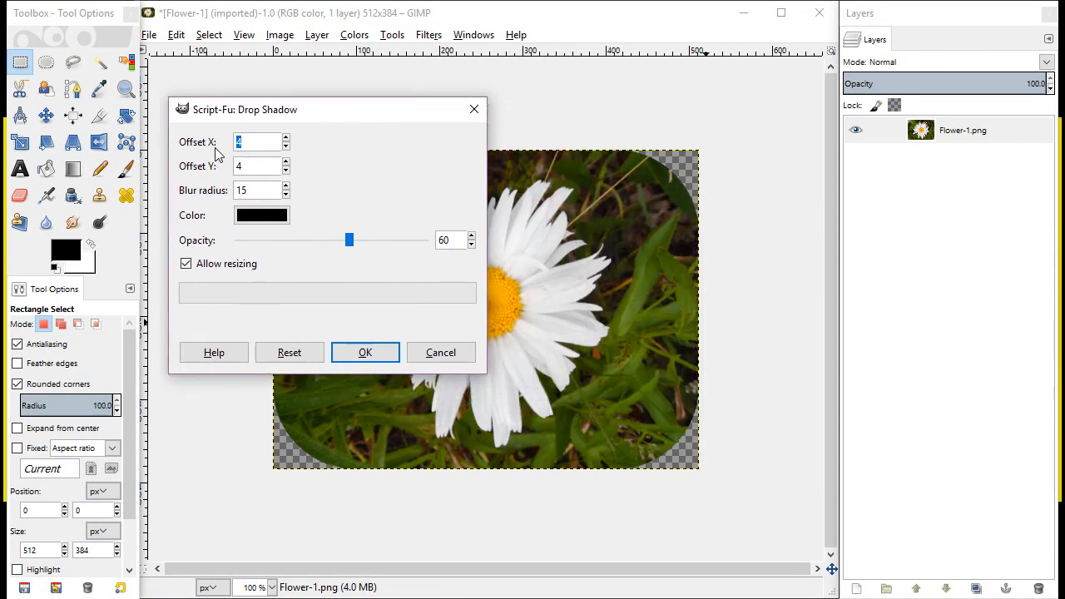
pyautogui.moveTo(270, 458)
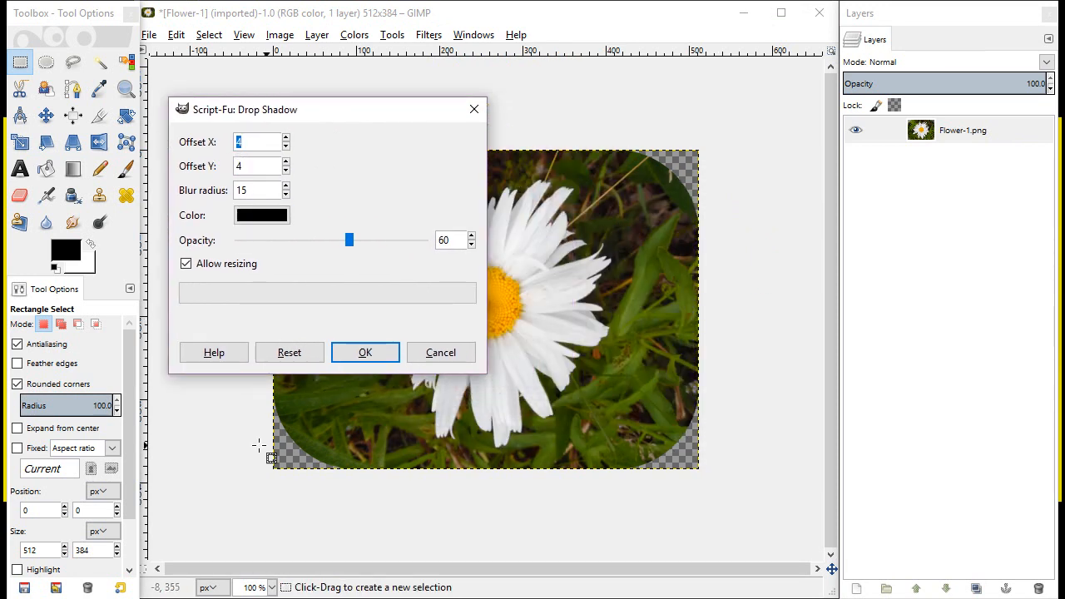
pyautogui.moveTo(628, 378)
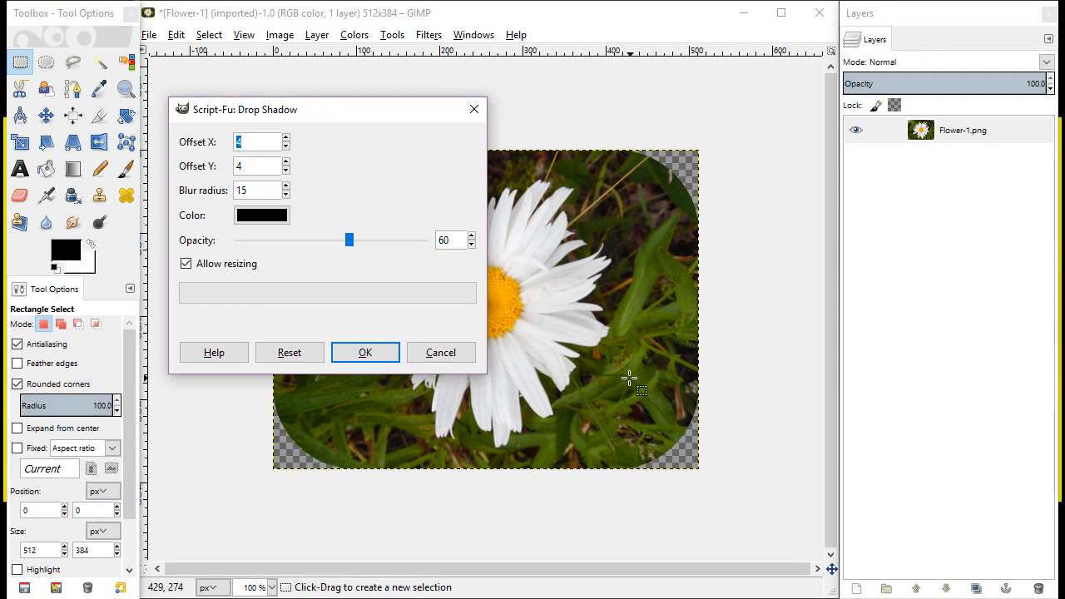
pyautogui.moveTo(630, 385)
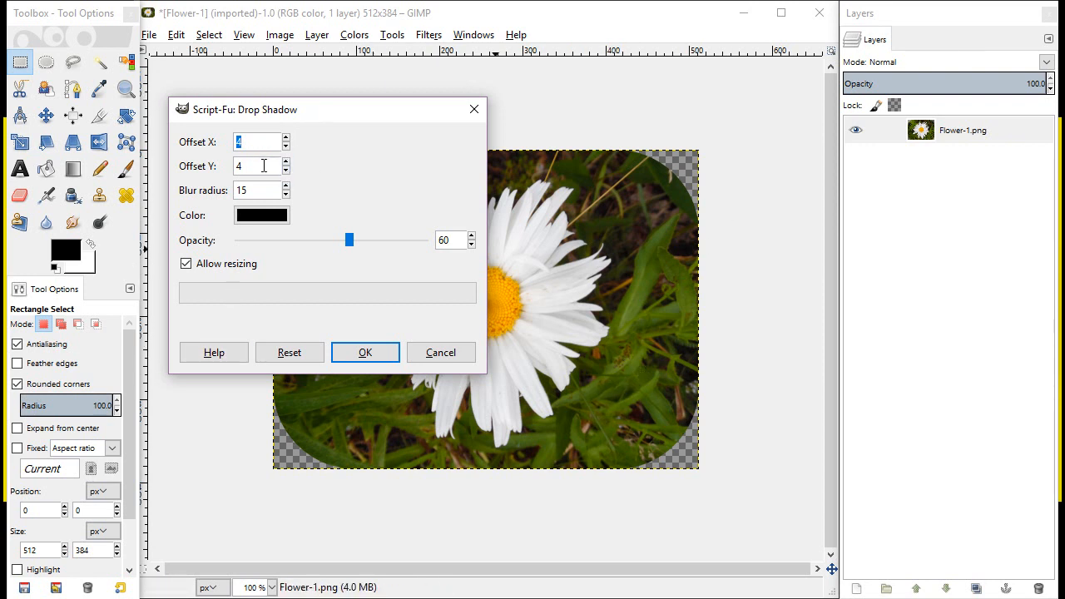
pyautogui.click(255, 166)
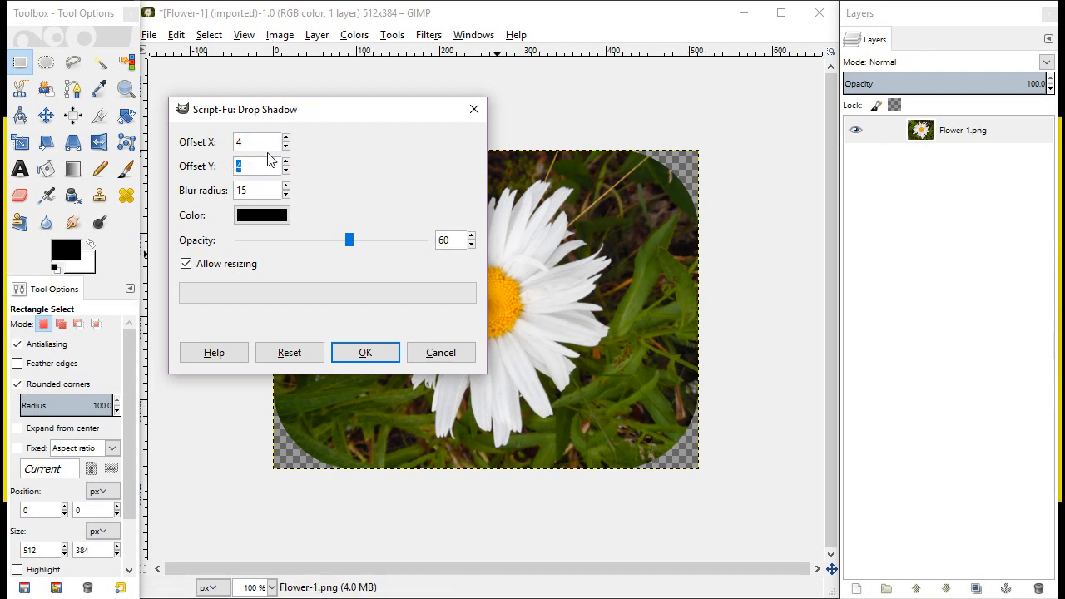
pyautogui.moveTo(588, 127)
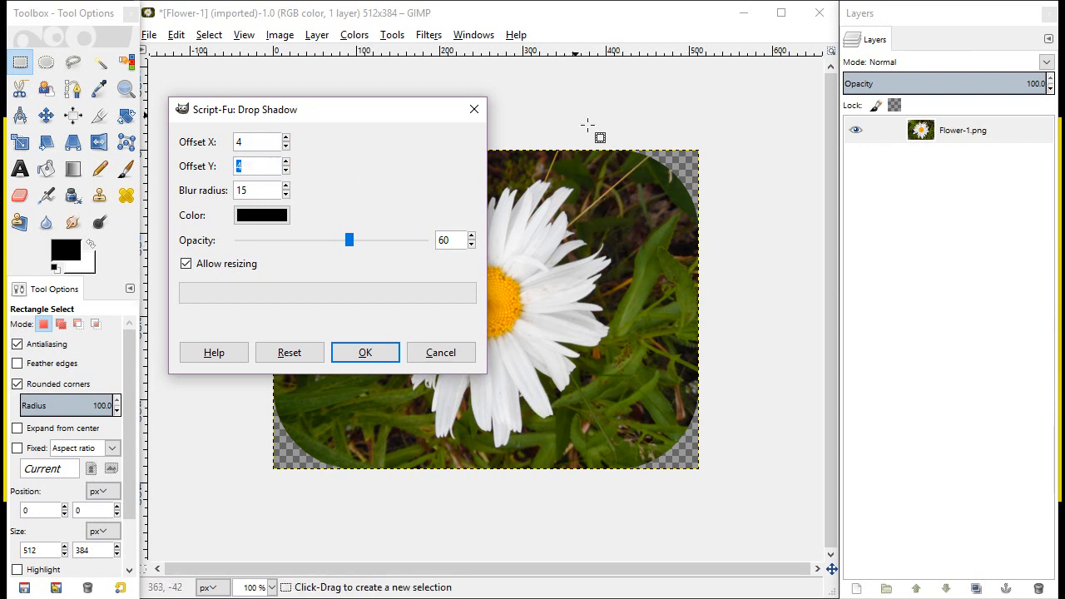
pyautogui.moveTo(559, 199)
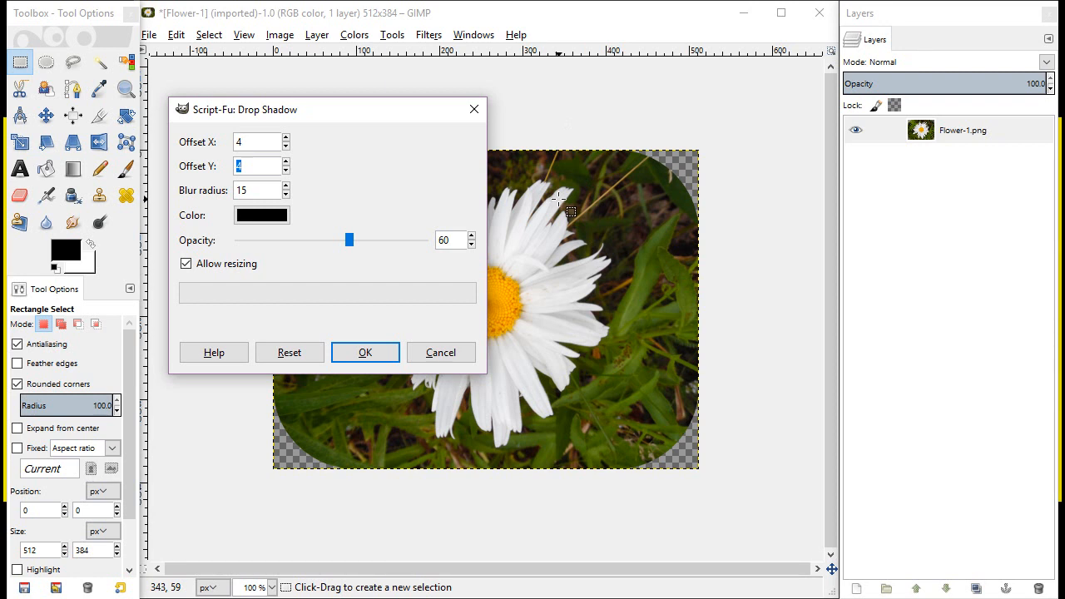
pyautogui.moveTo(495, 316)
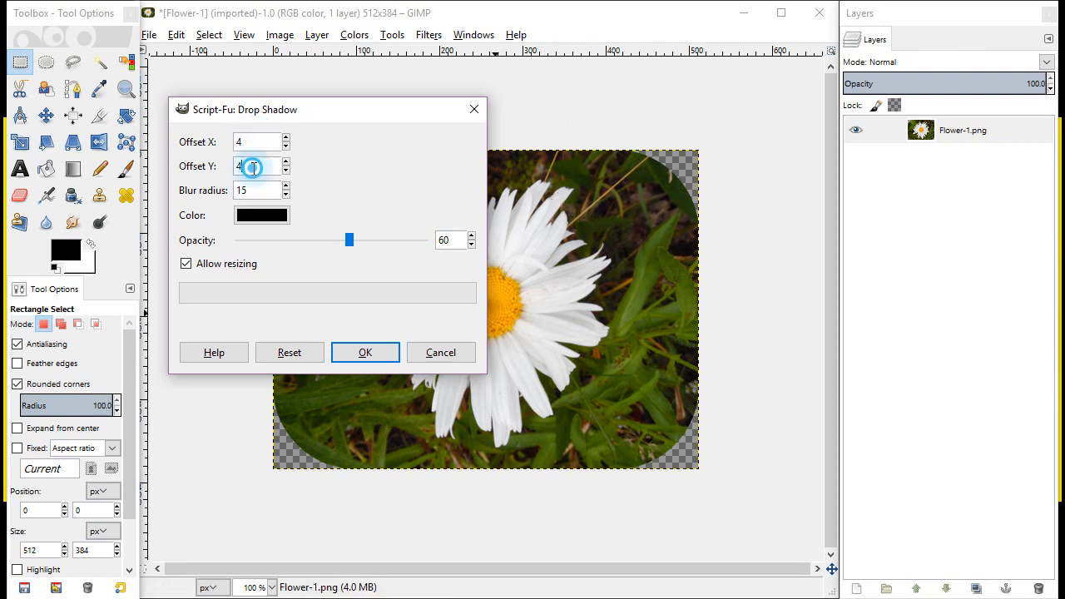
pyautogui.click(254, 165)
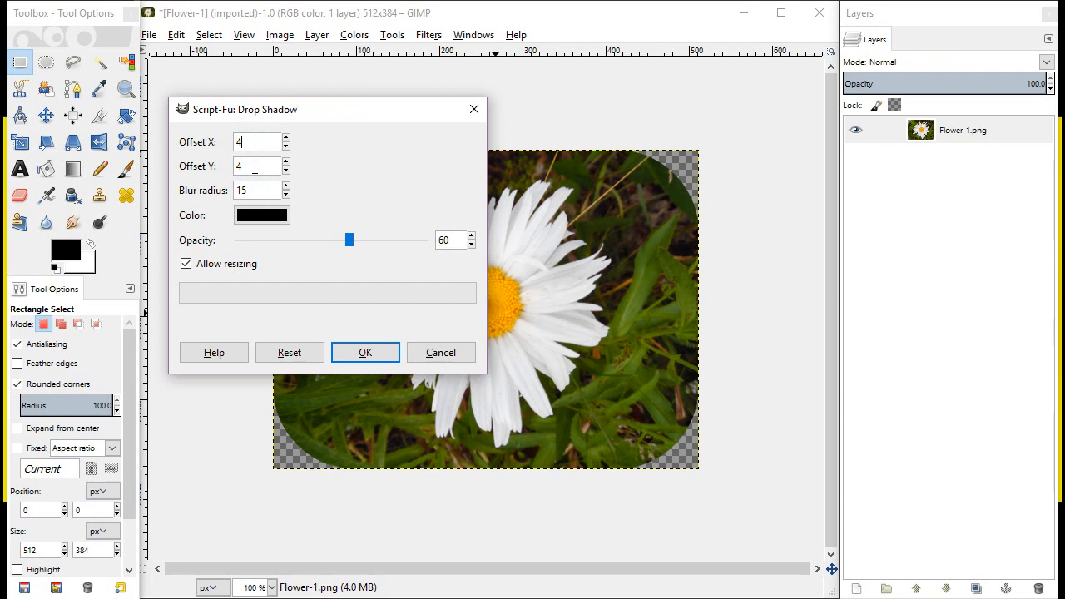
pyautogui.moveTo(309, 180)
pyautogui.write('10')
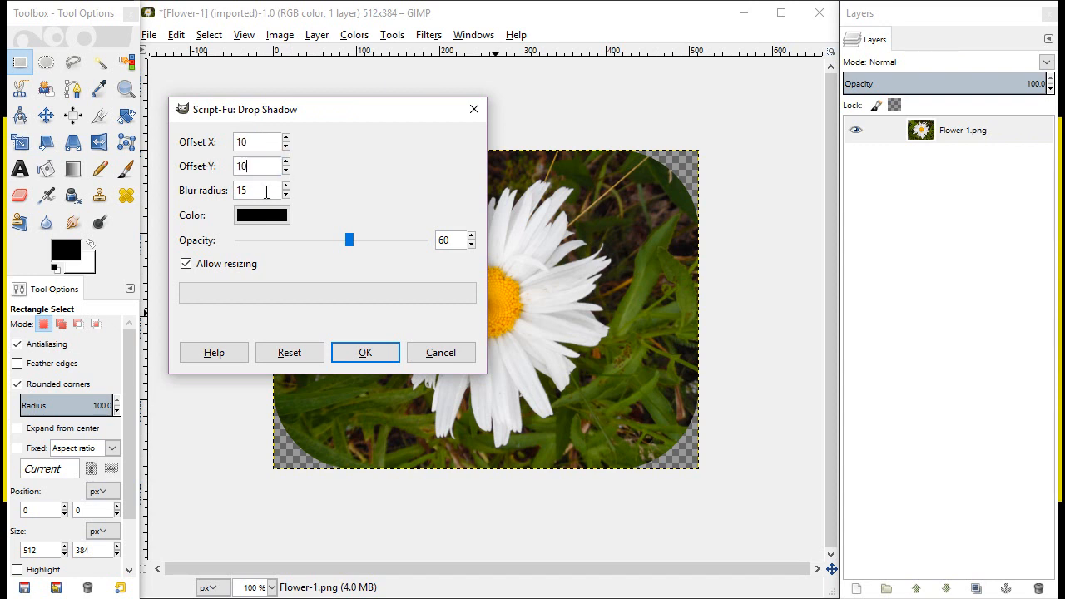
pyautogui.moveTo(277, 158)
pyautogui.write('2')
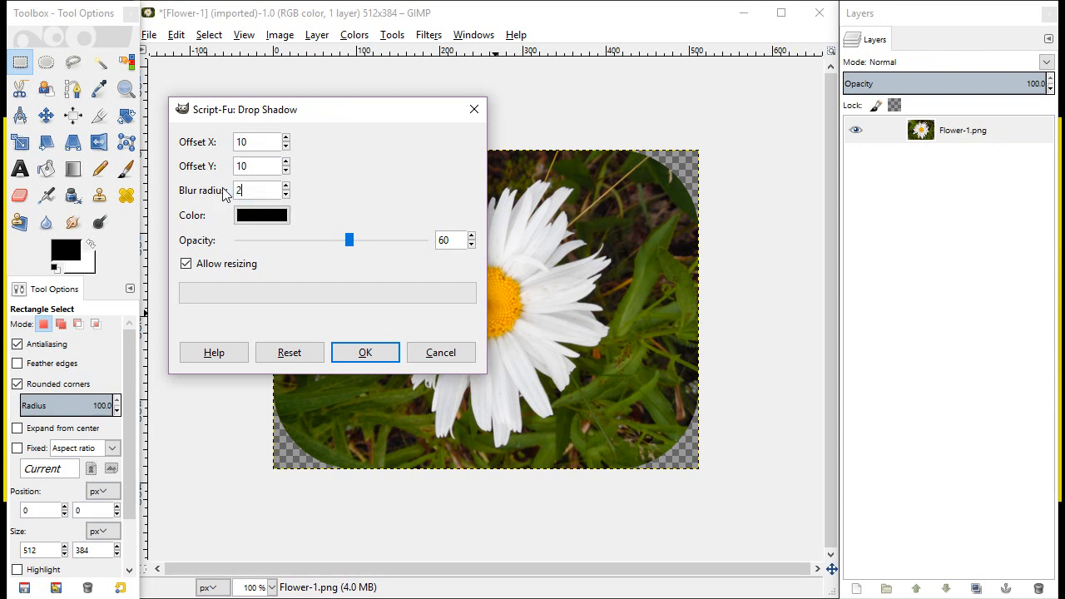
# Enter drop shadow offsets 10 and 10, blur radius 20 and opacity 80
pyautogui.write('0')
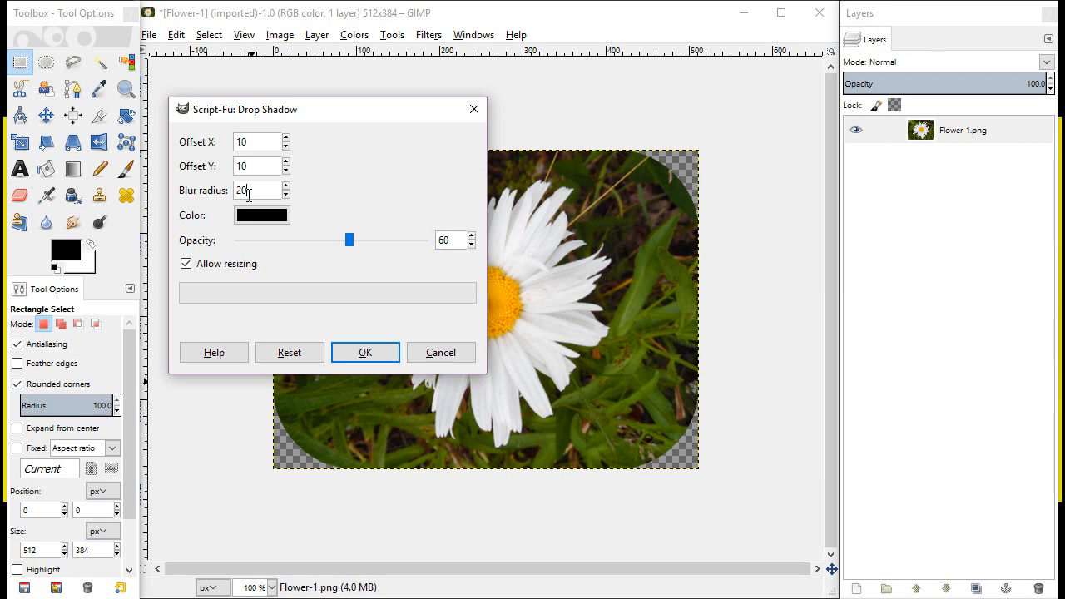
pyautogui.moveTo(323, 168)
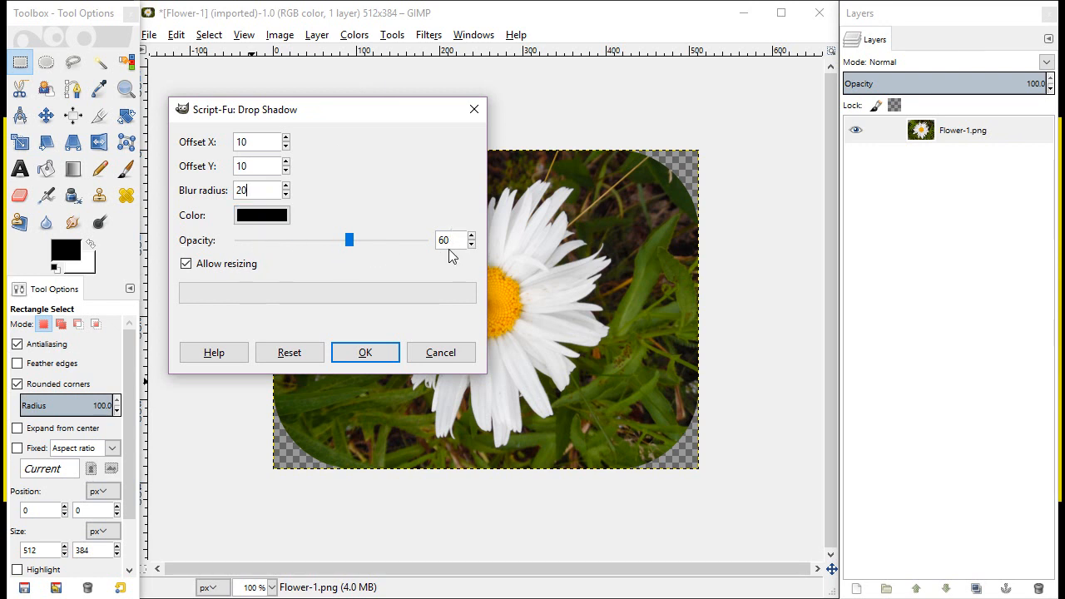
pyautogui.moveTo(409, 259)
pyautogui.write('8')
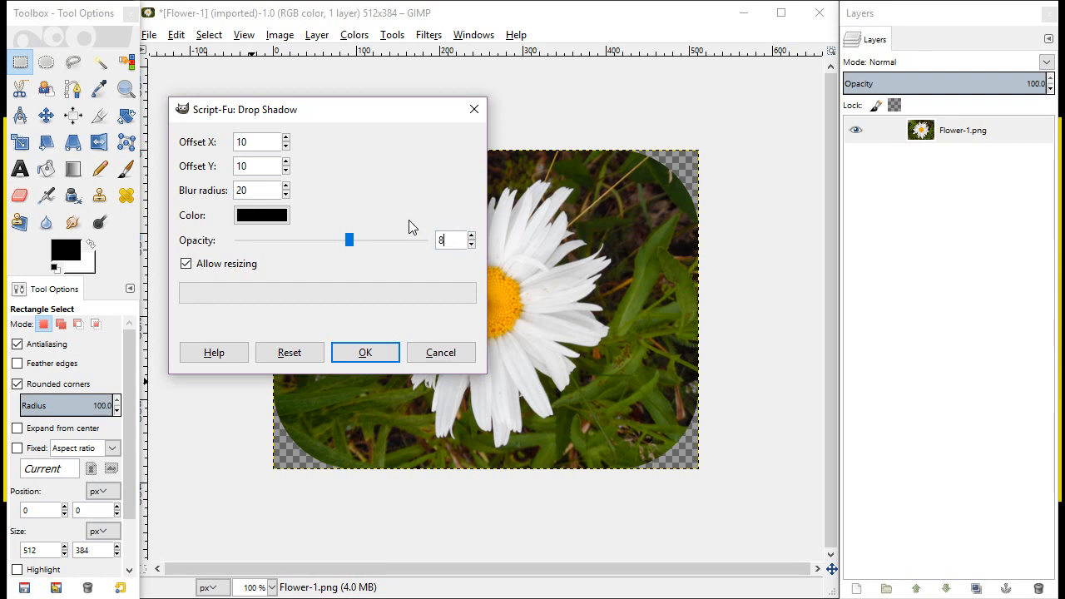
pyautogui.write('0')
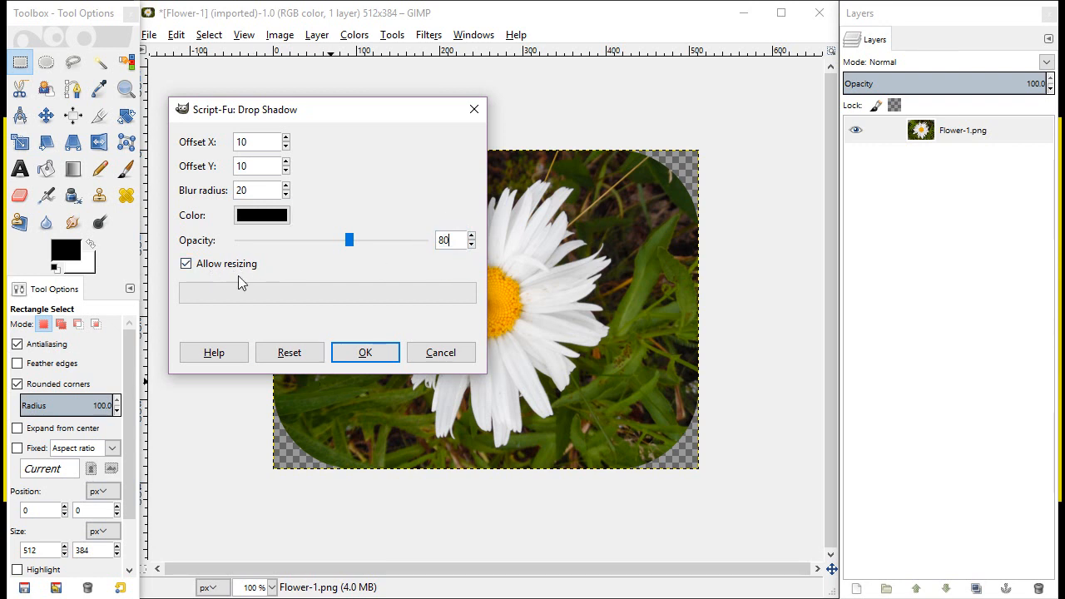
pyautogui.moveTo(662, 175)
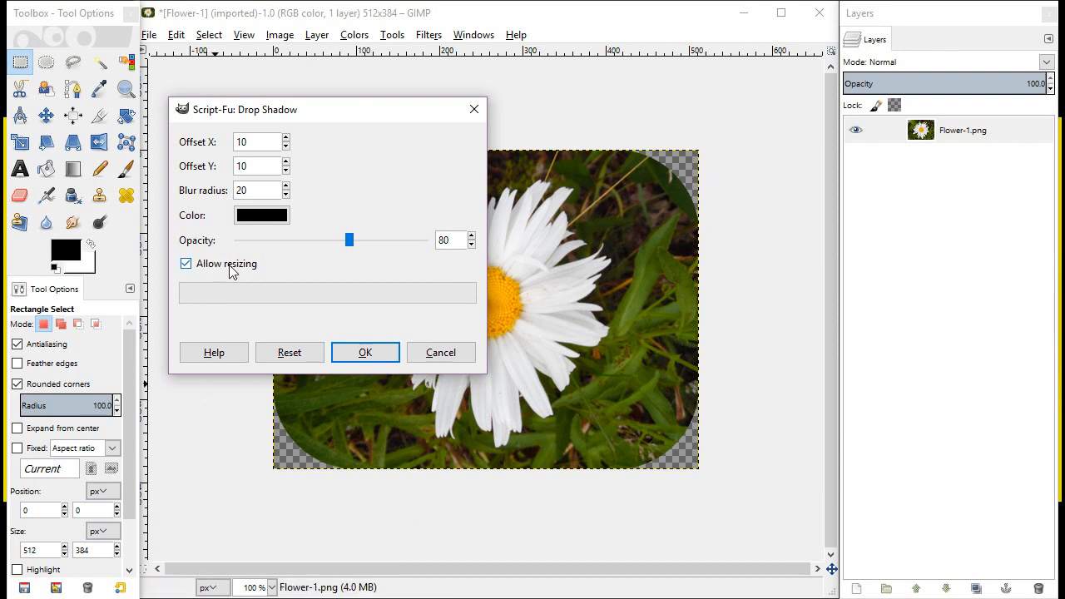
pyautogui.moveTo(324, 235)
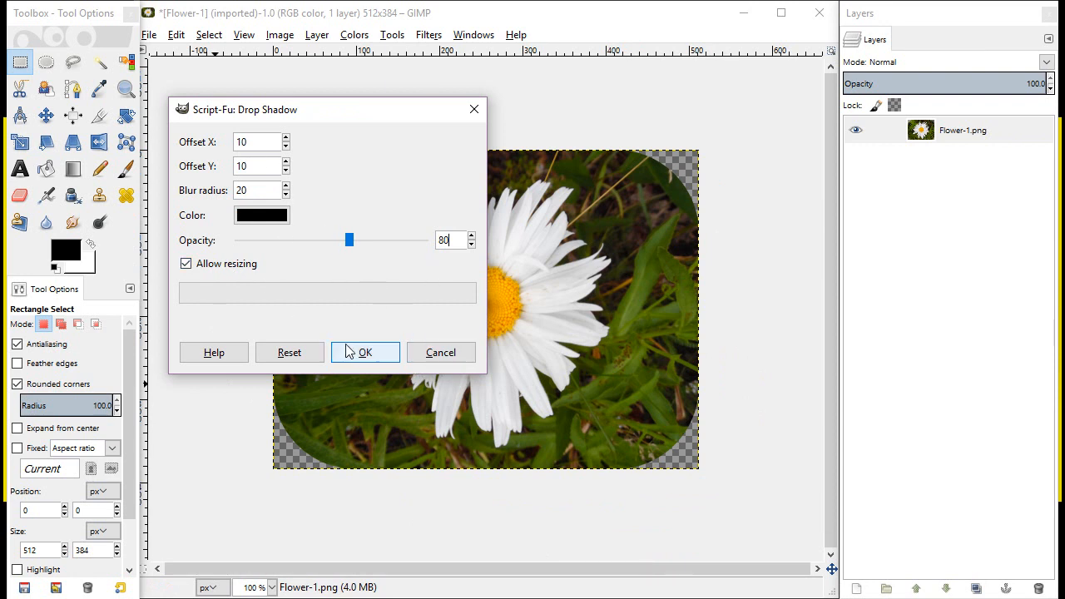
# Apply the drop shadow, enlarging the canvas to 552×424, and select the Drop Shadow layer
pyautogui.click(365, 352)
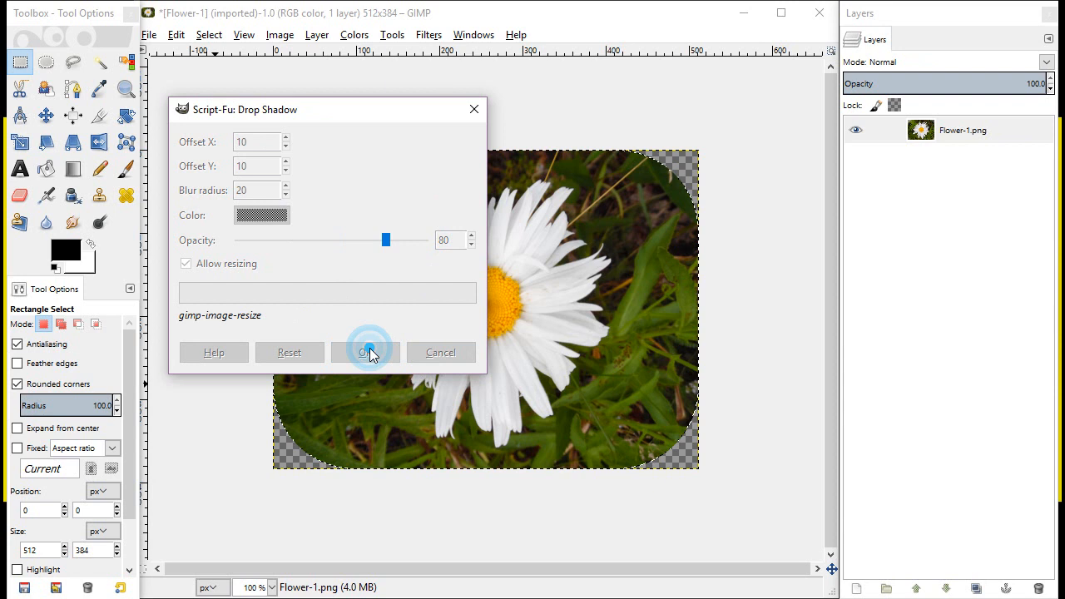
pyautogui.click(369, 352)
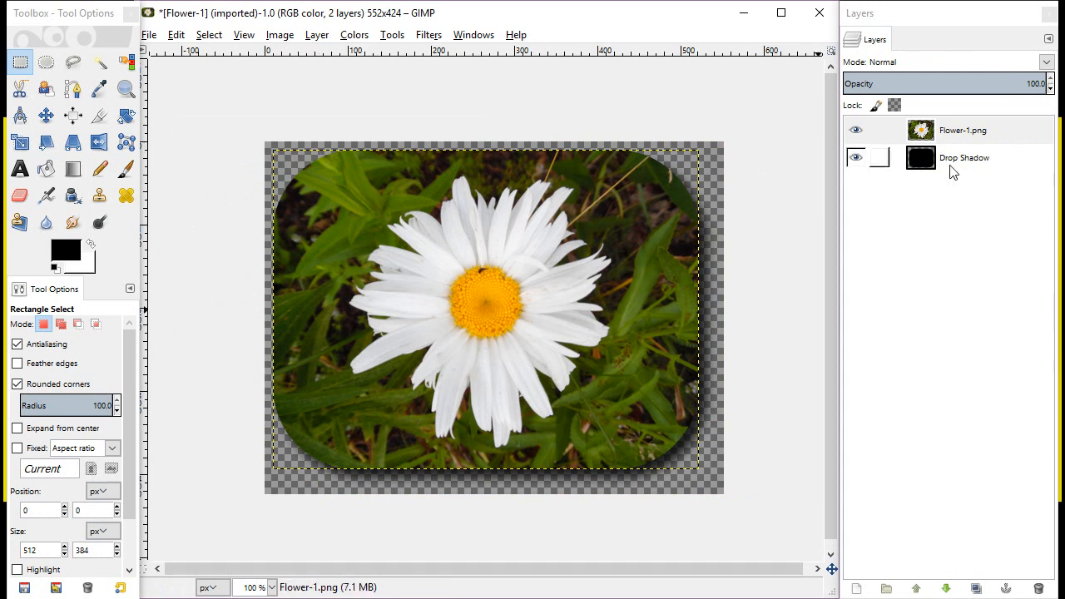
pyautogui.click(964, 157)
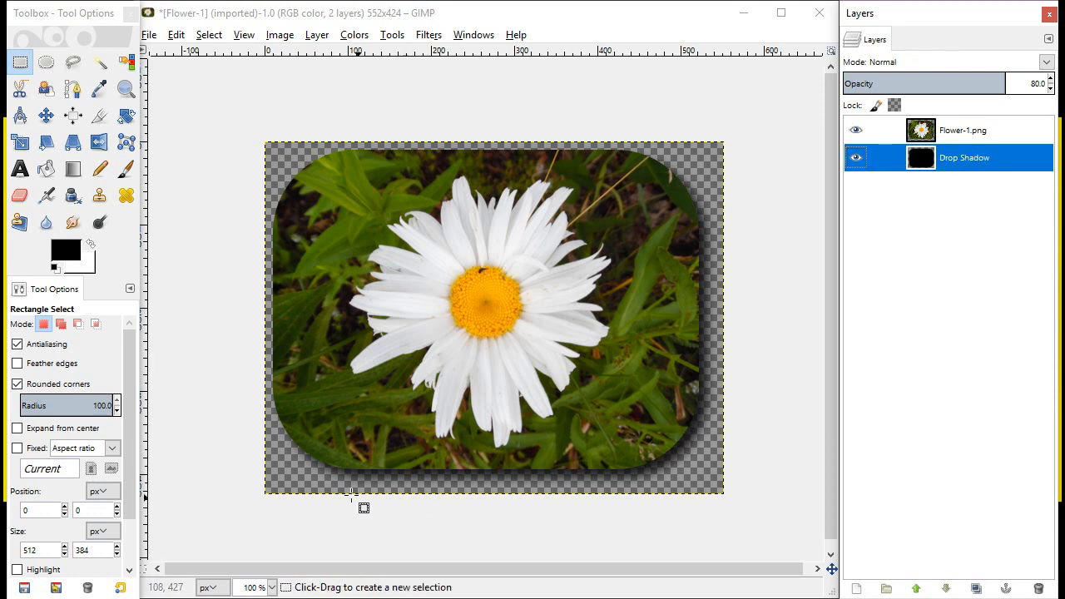
pyautogui.moveTo(707, 228)
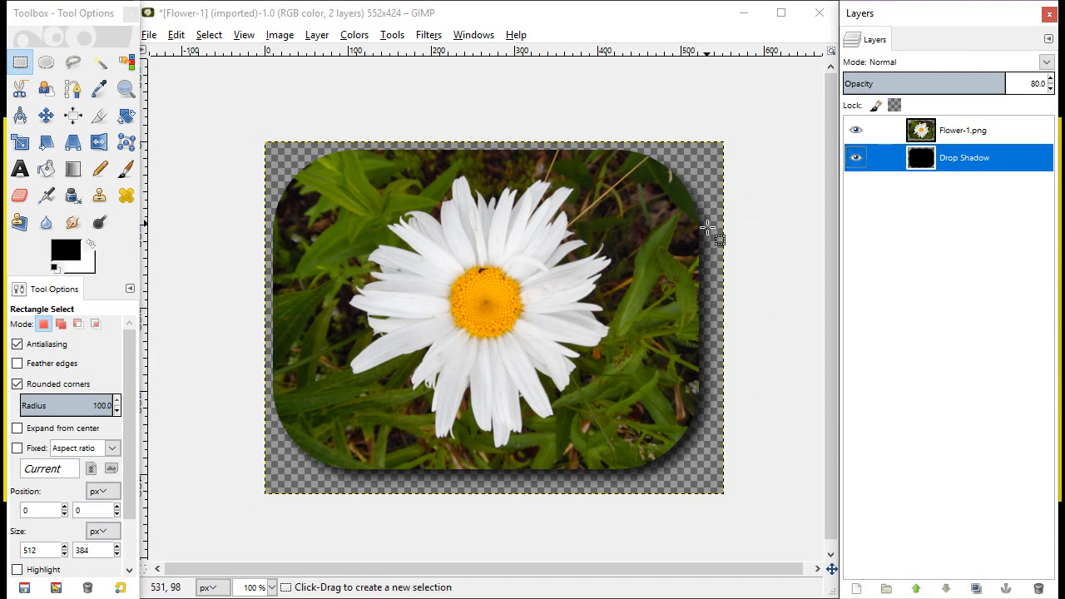
pyautogui.moveTo(674, 174)
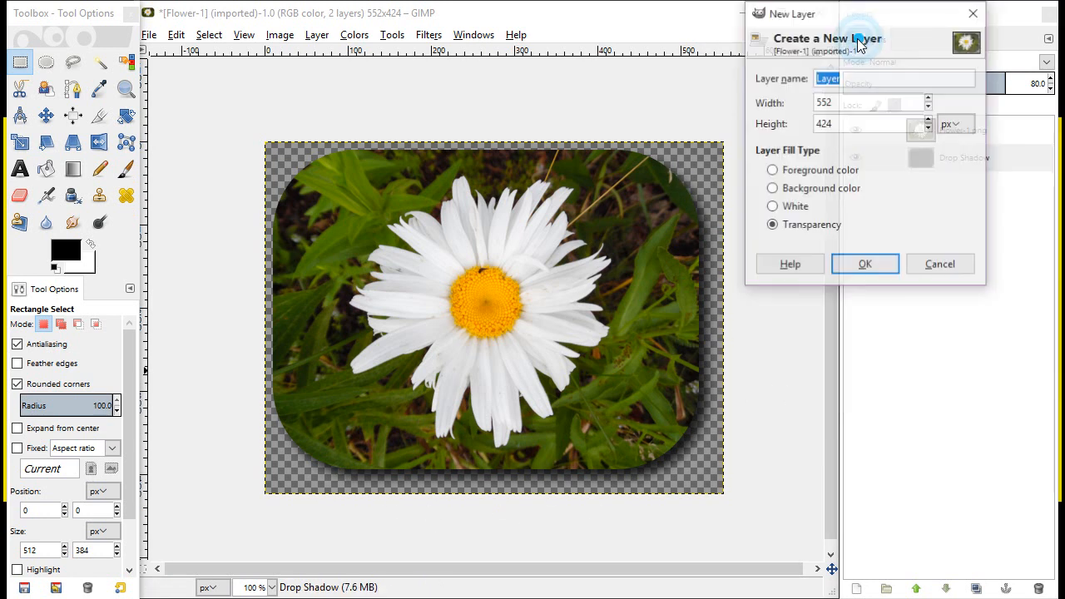
# Create a new layer named Layer at the bottom of the stack and select it
pyautogui.click(864, 264)
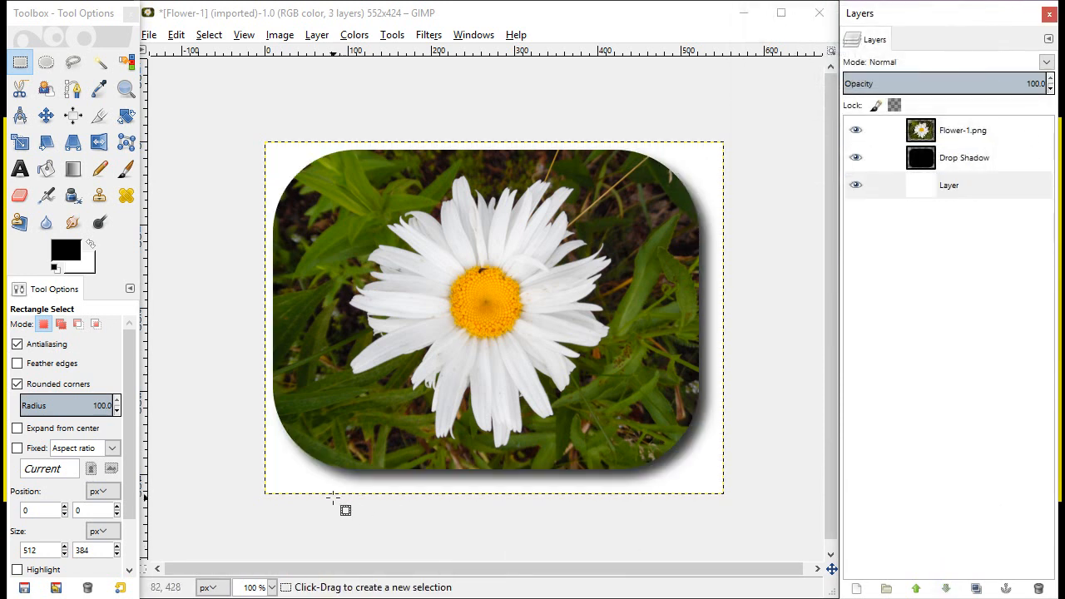
pyautogui.moveTo(715, 269)
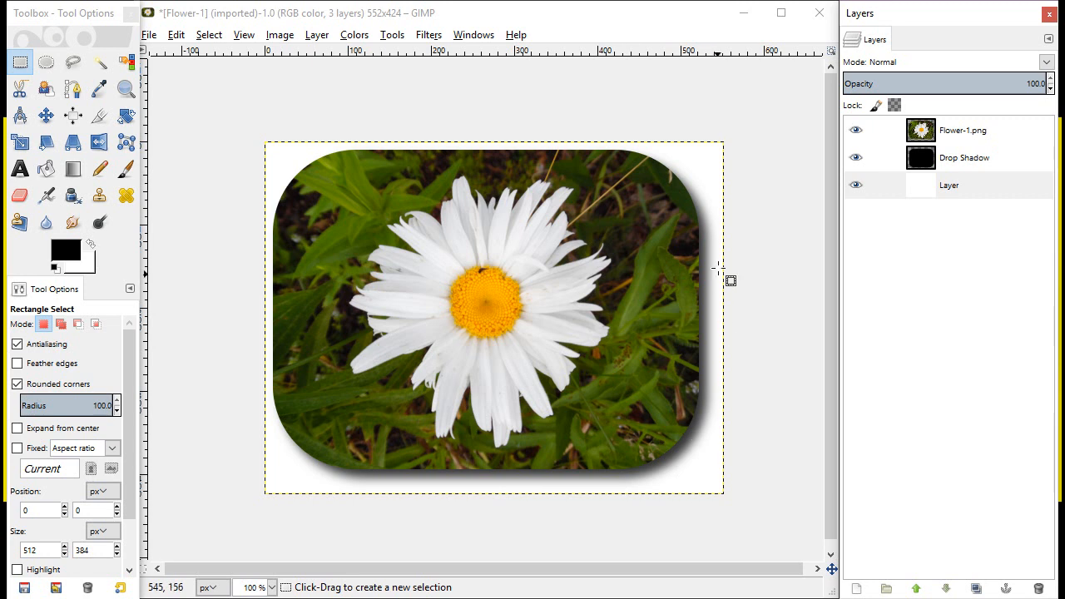
pyautogui.moveTo(578, 475)
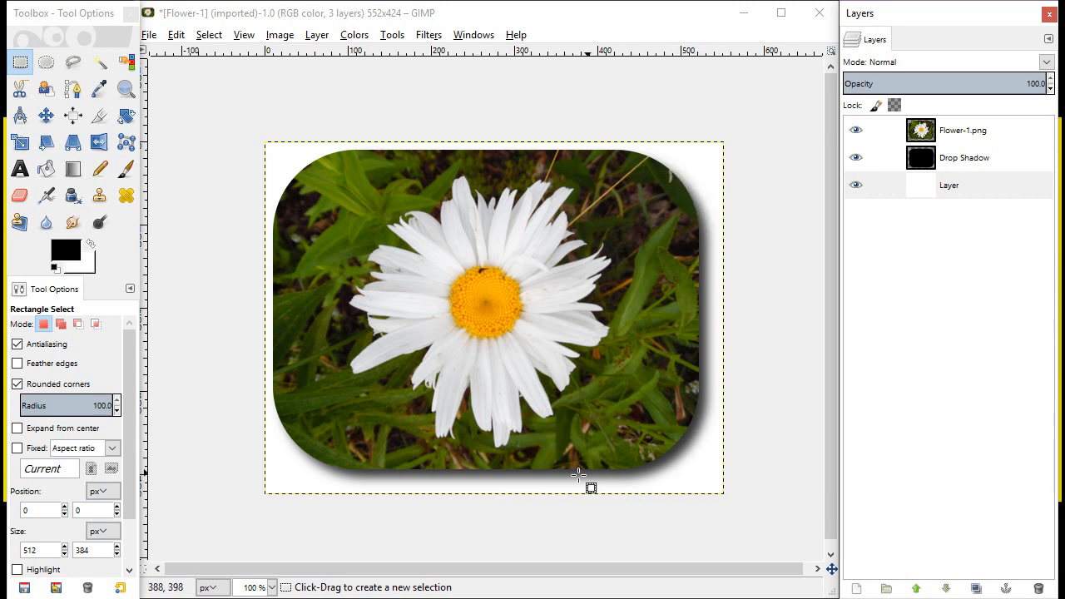
pyautogui.moveTo(707, 198)
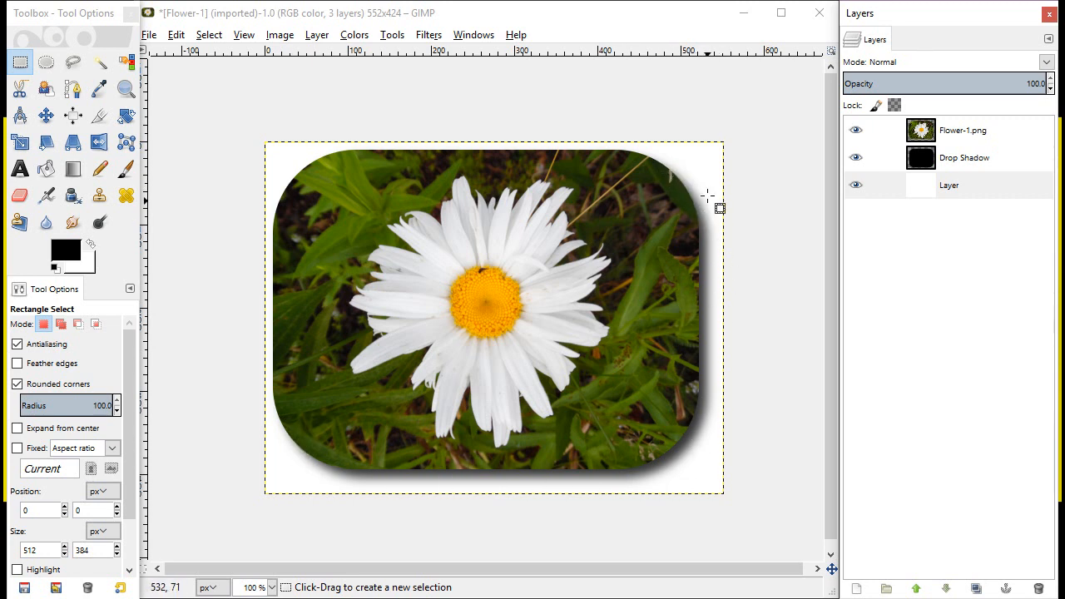
pyautogui.click(949, 184)
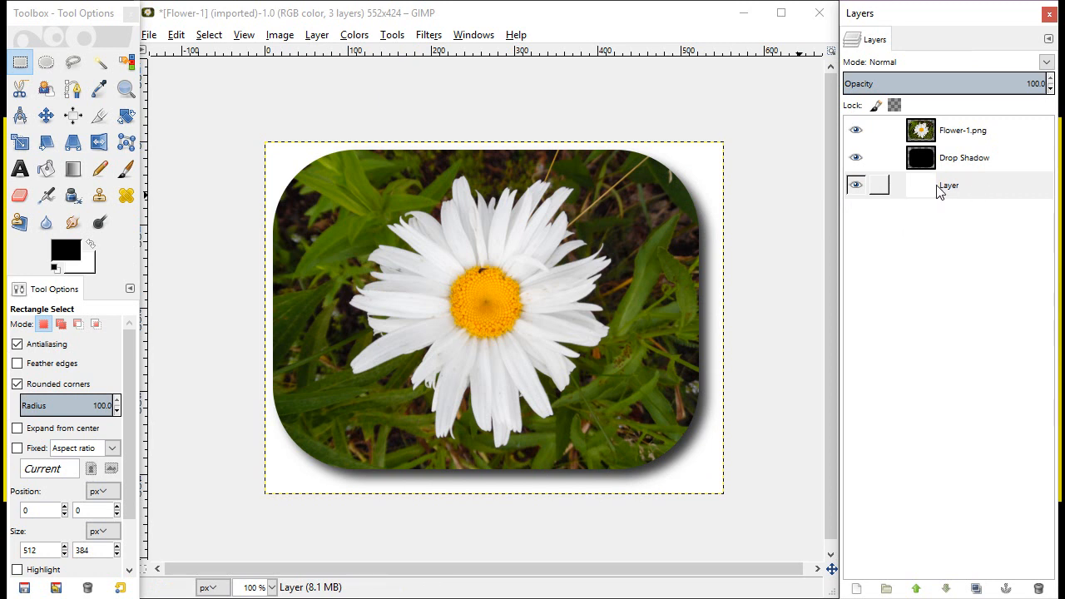
pyautogui.moveTo(942, 194)
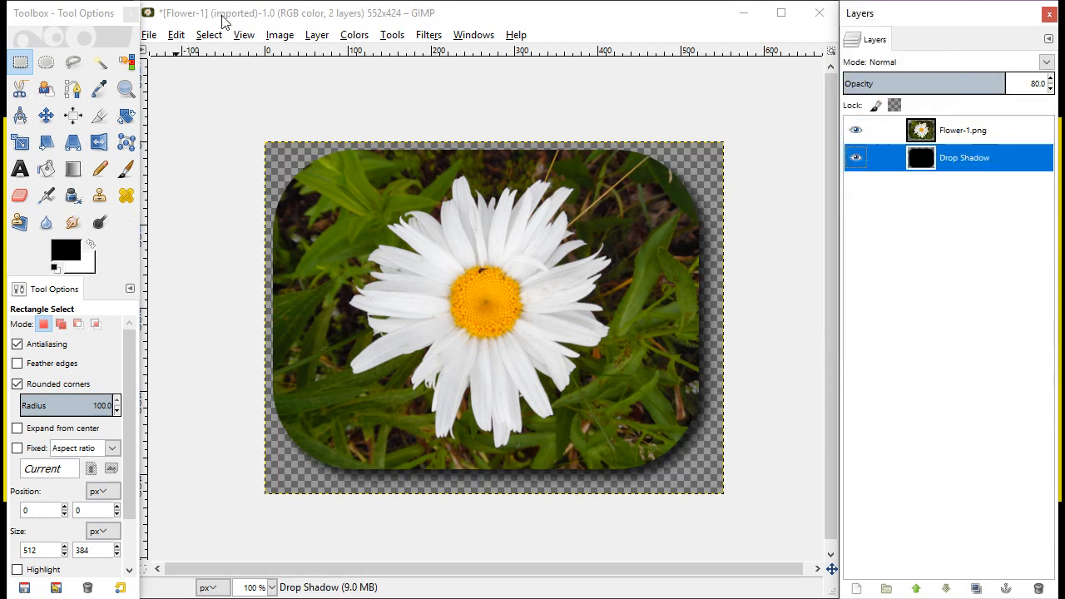
# Remove the white background layer, leaving the shadowed daisy photo over transparency
pyautogui.click(175, 35)
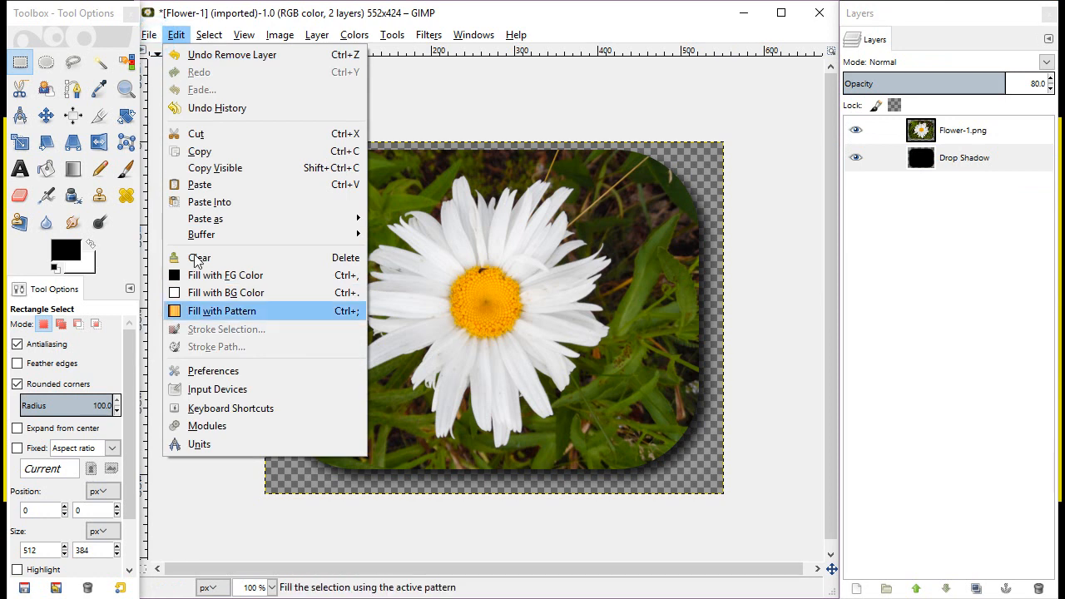
pyautogui.click(149, 35)
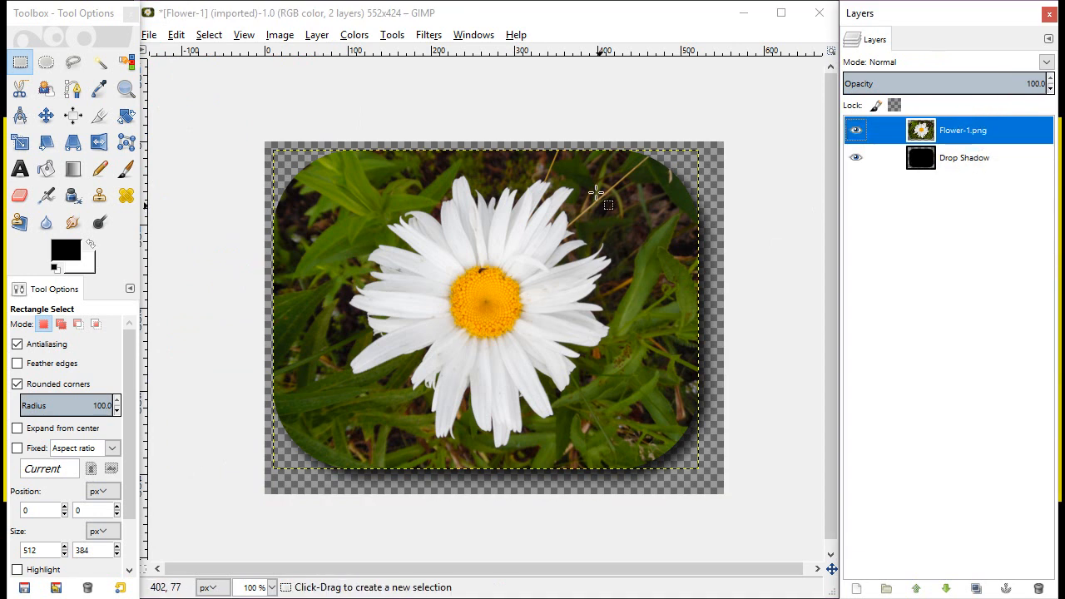
# Merge the Flower-1.png layer down into its Drop Shadow layer
pyautogui.rightClick(962, 130)
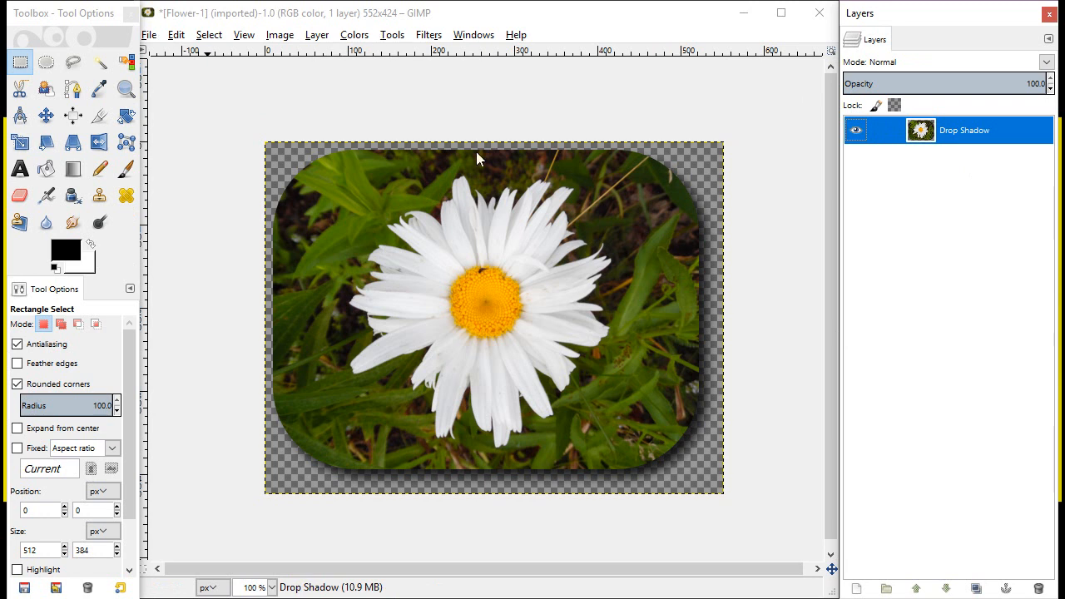
pyautogui.moveTo(469, 464)
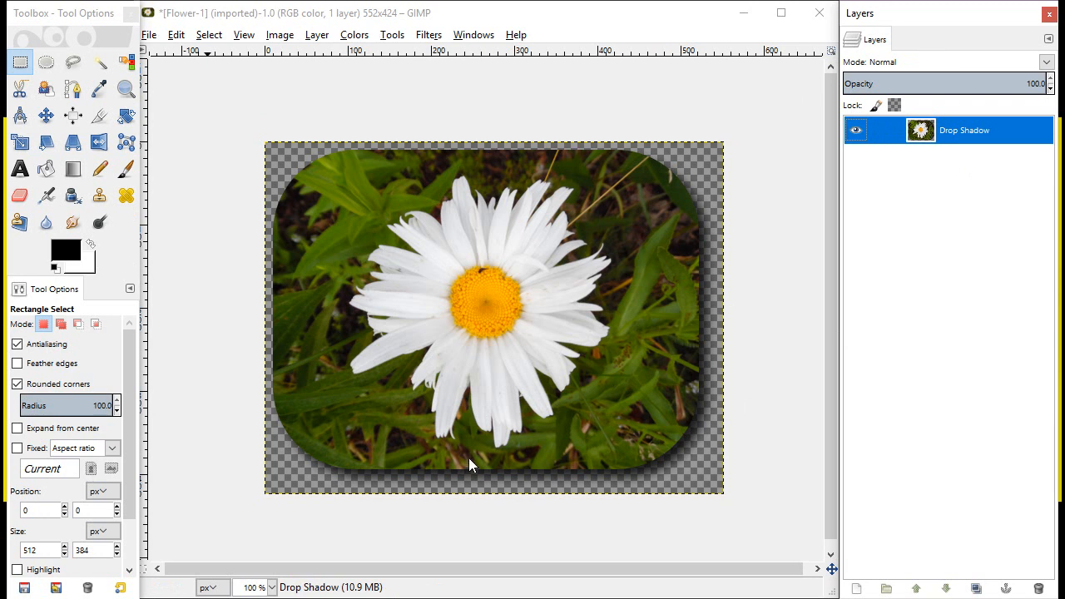
pyautogui.moveTo(357, 108)
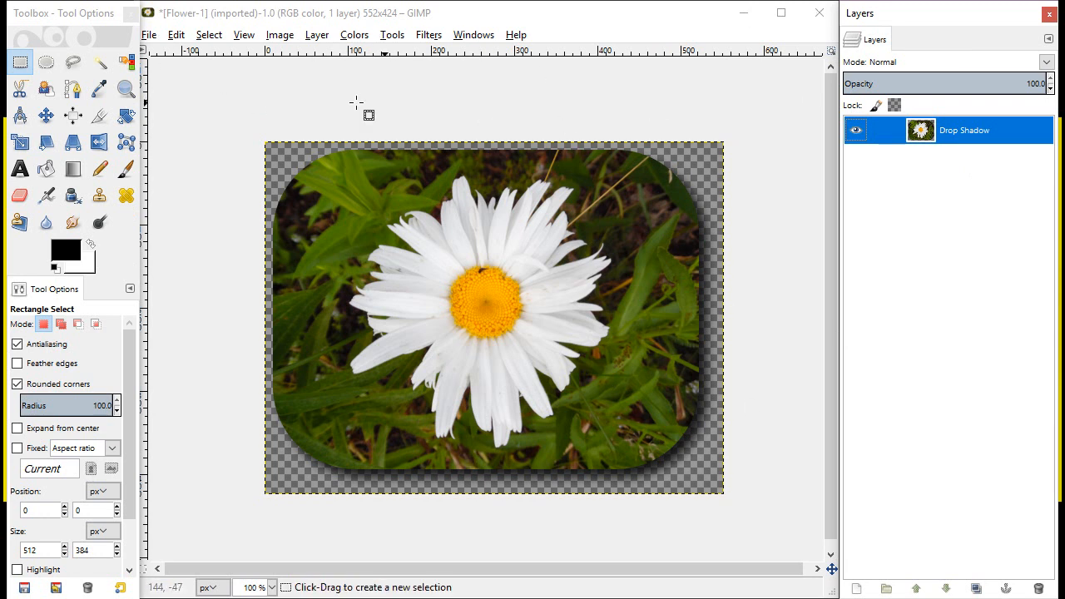